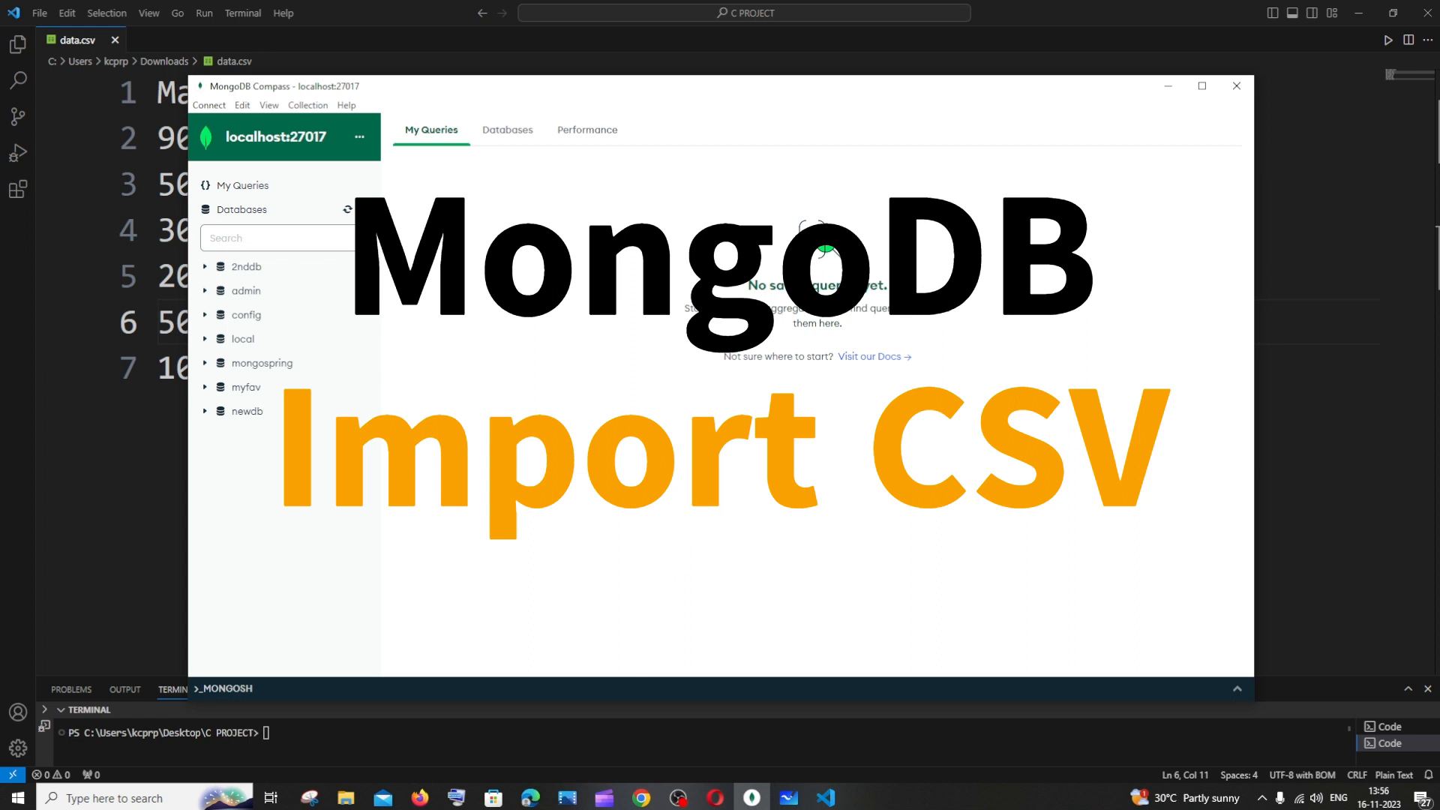
mouse_move(657, 209)
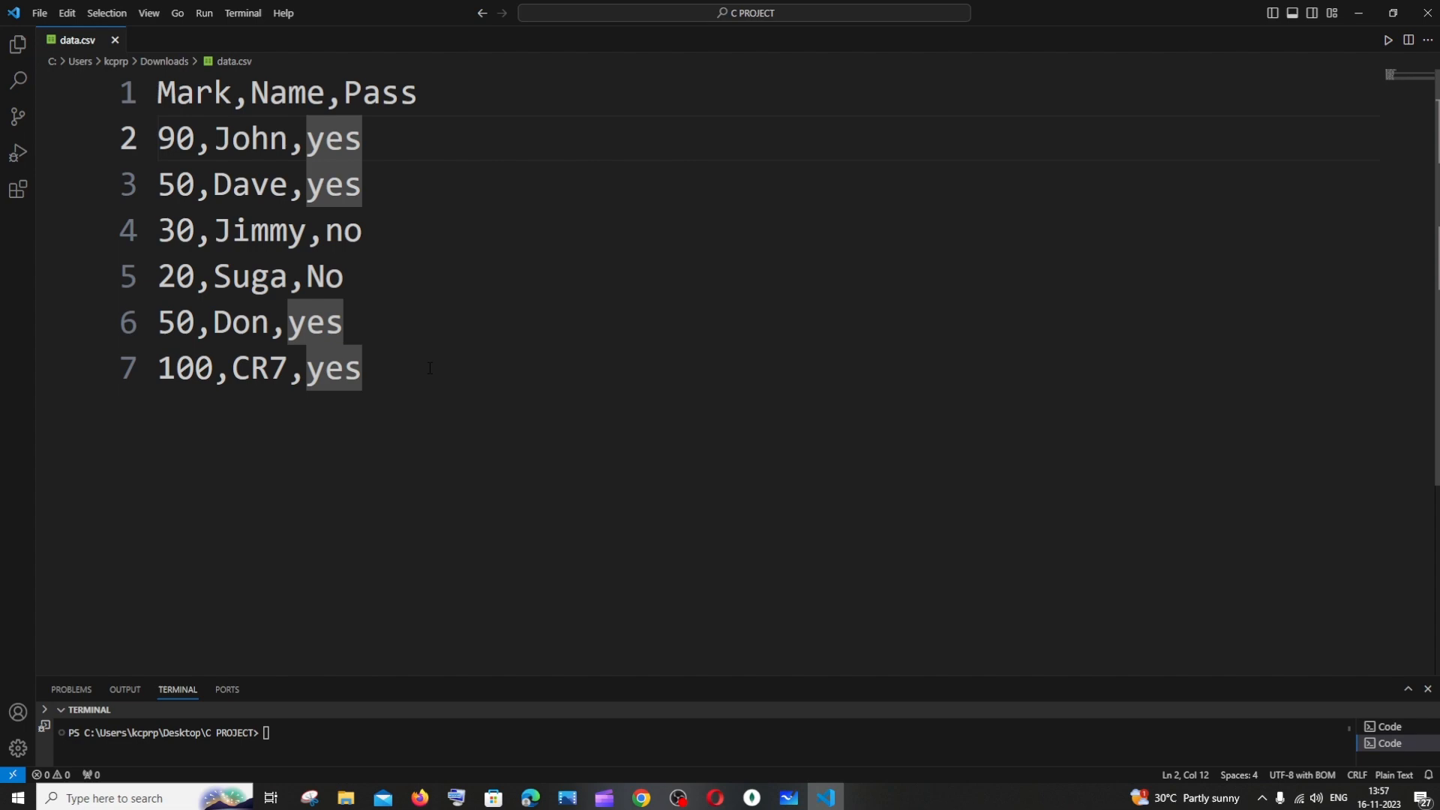
- Select all text in data.csv, with its Mark, Name, Pass header and six rows
key(ctrl+a)
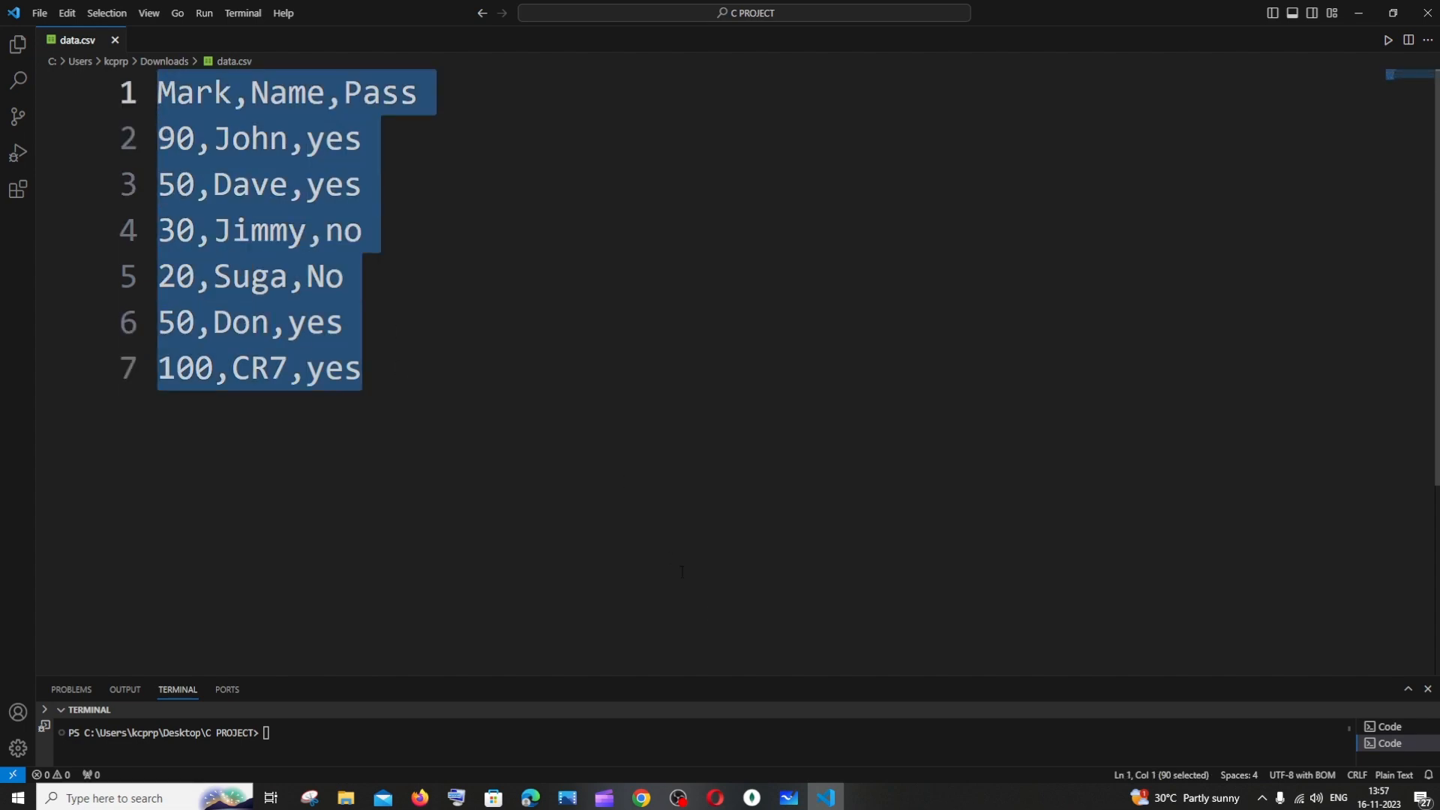
click(640, 797)
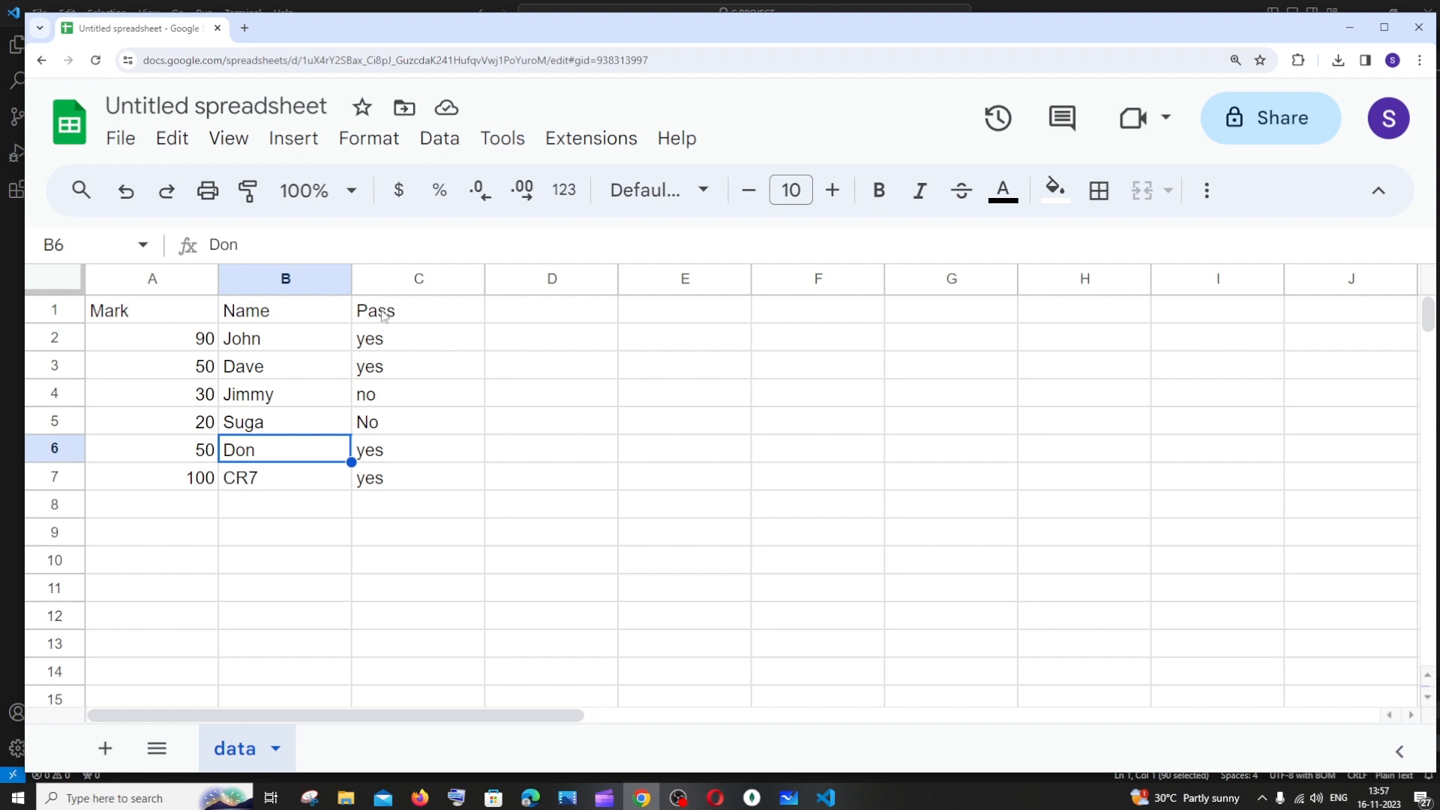
mouse_move(541, 357)
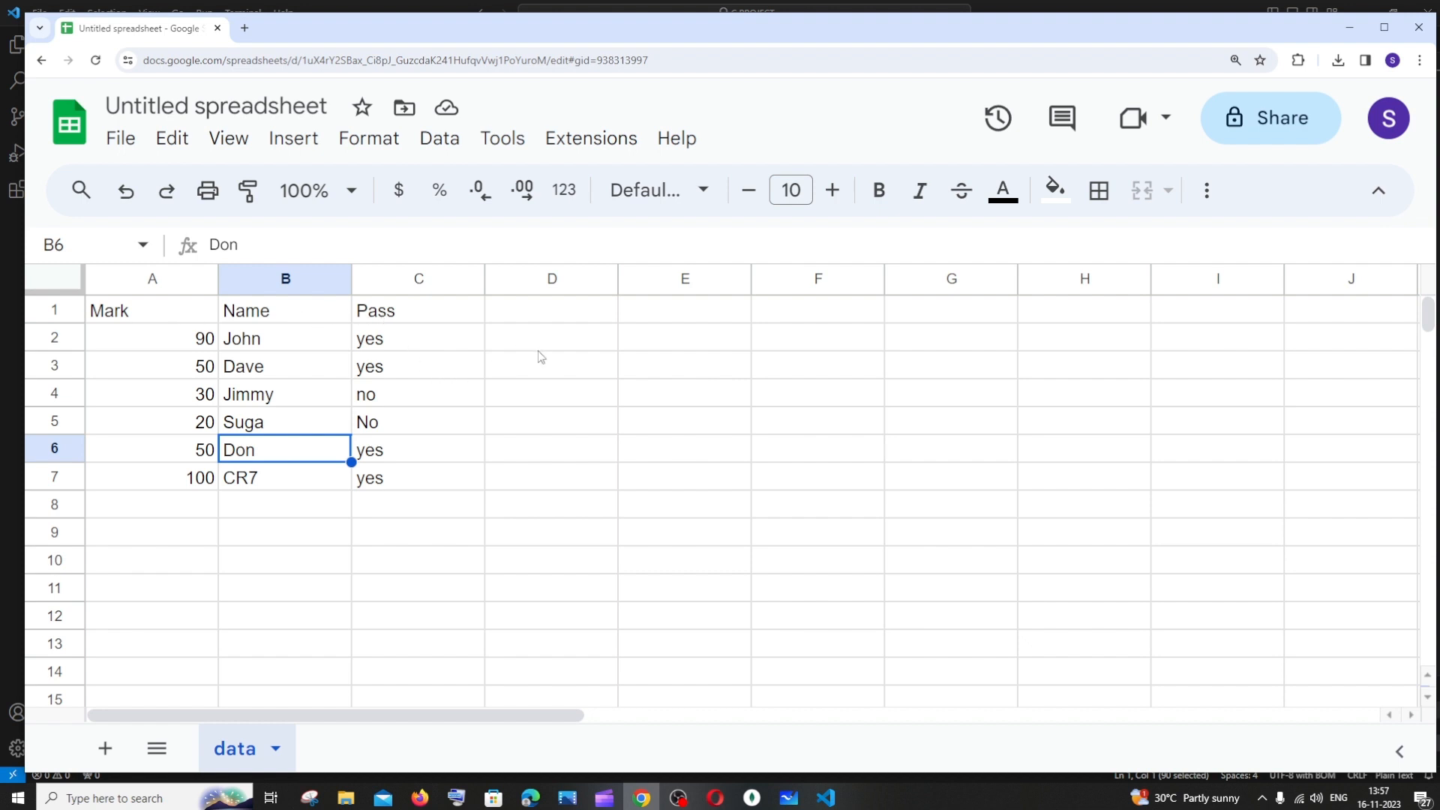
mouse_move(770, 764)
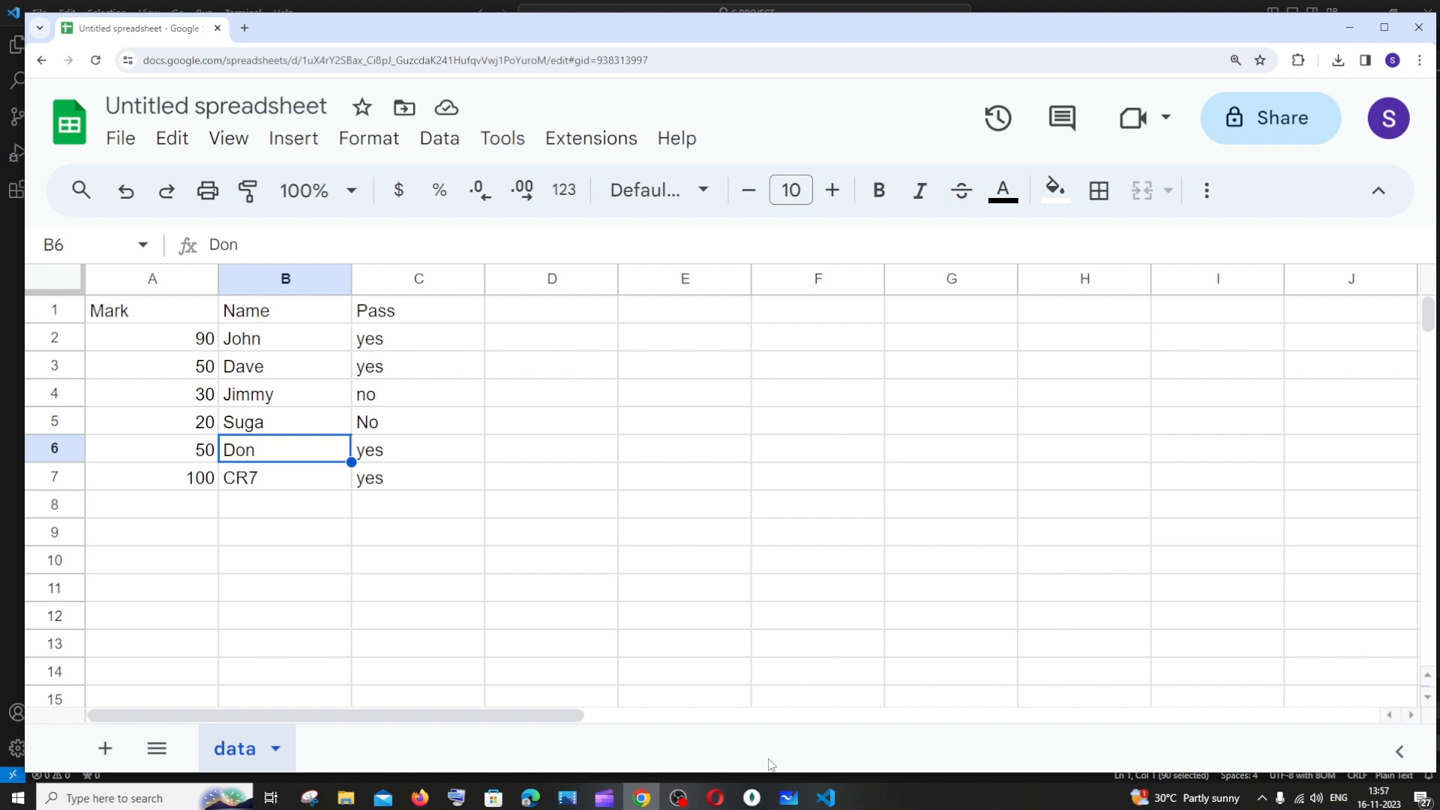
- Create database latestdb with collection latestcol in Compass
click(750, 797)
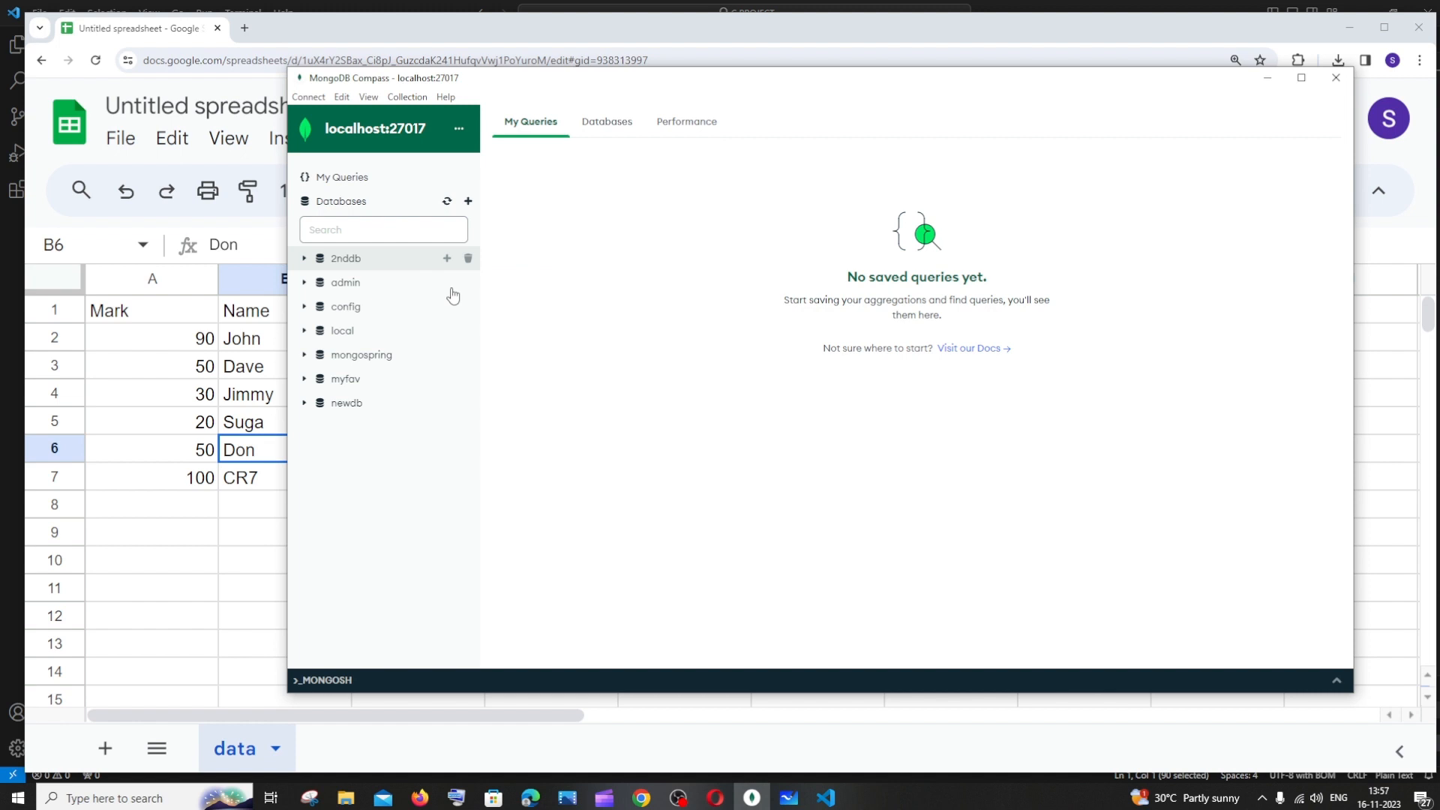
mouse_move(528, 417)
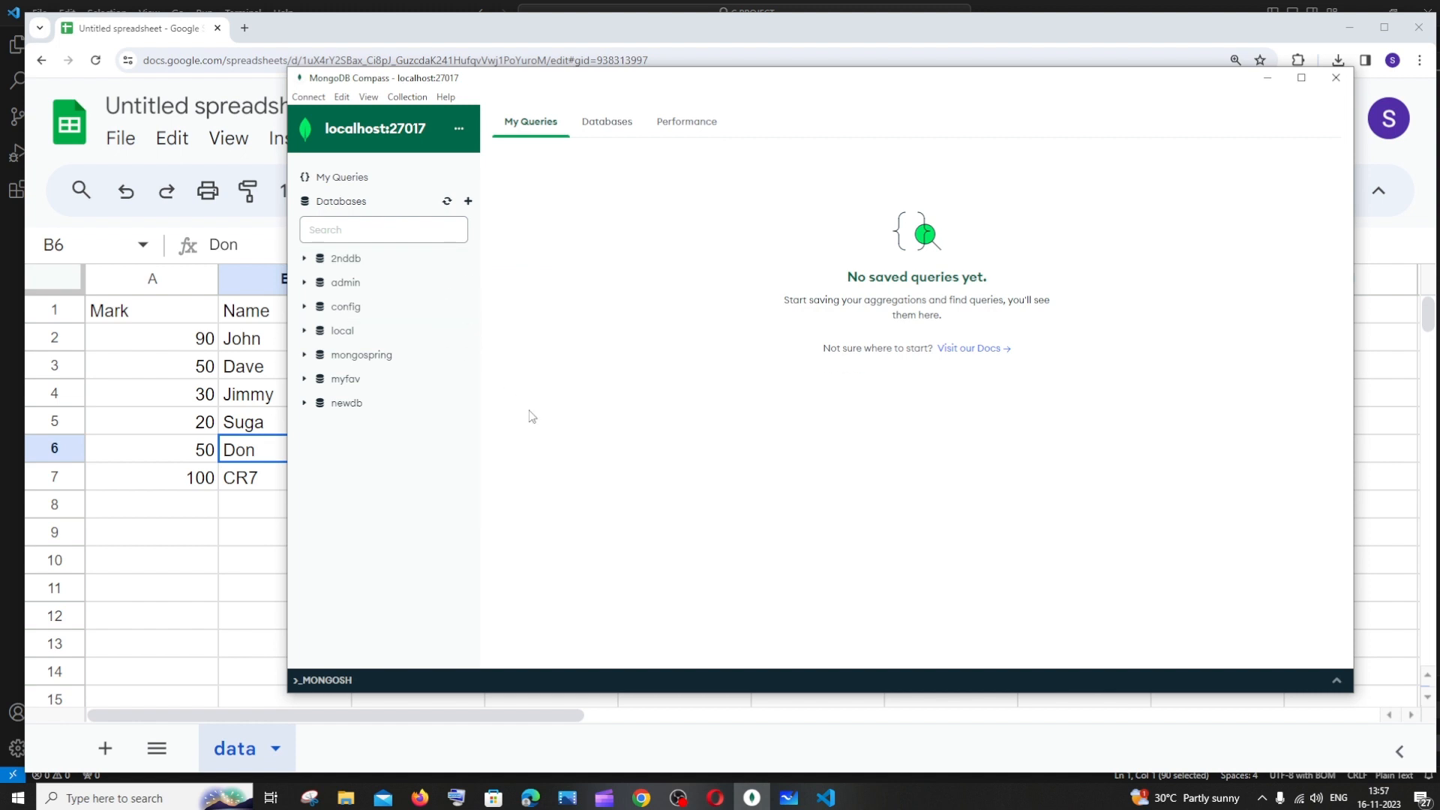
mouse_move(576, 322)
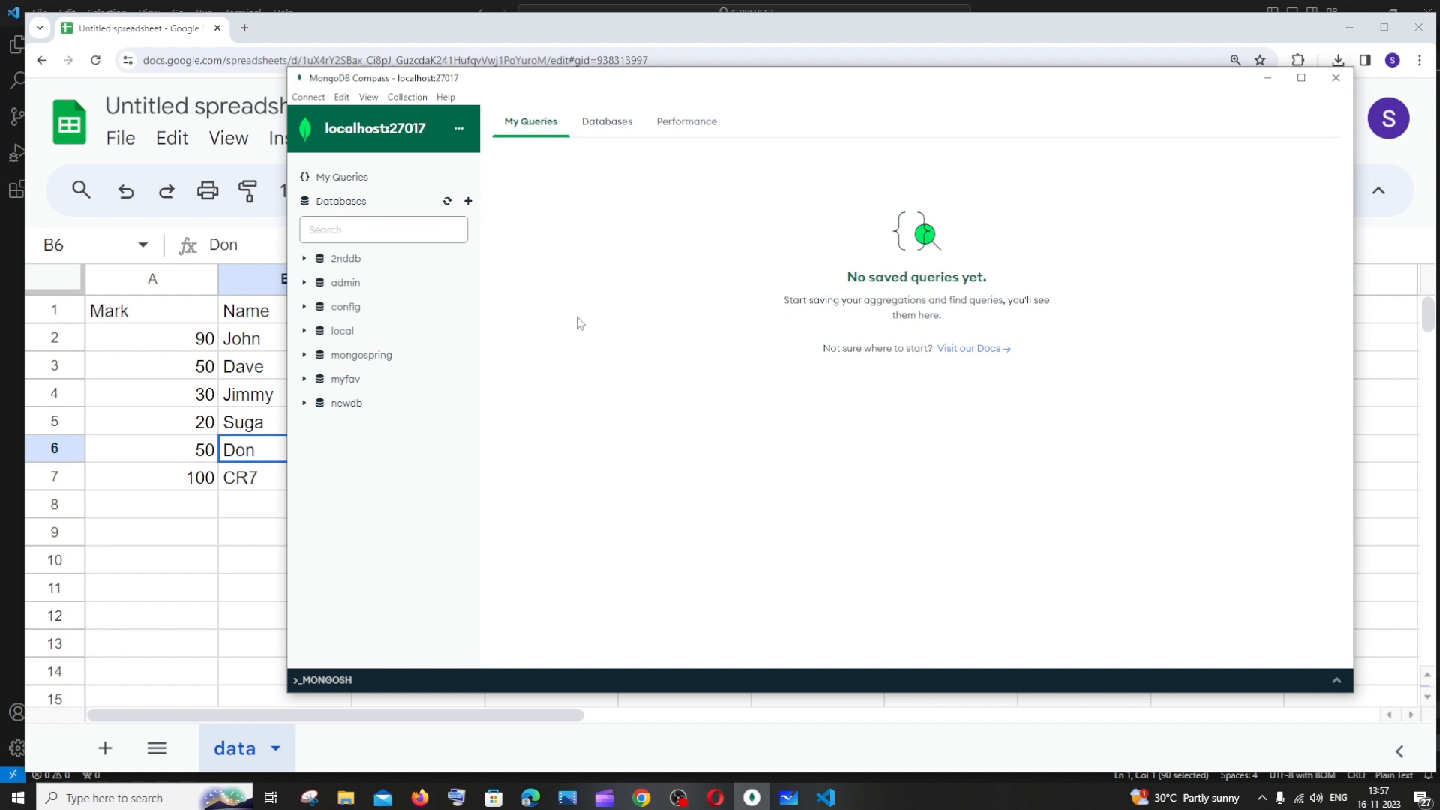
click(468, 201)
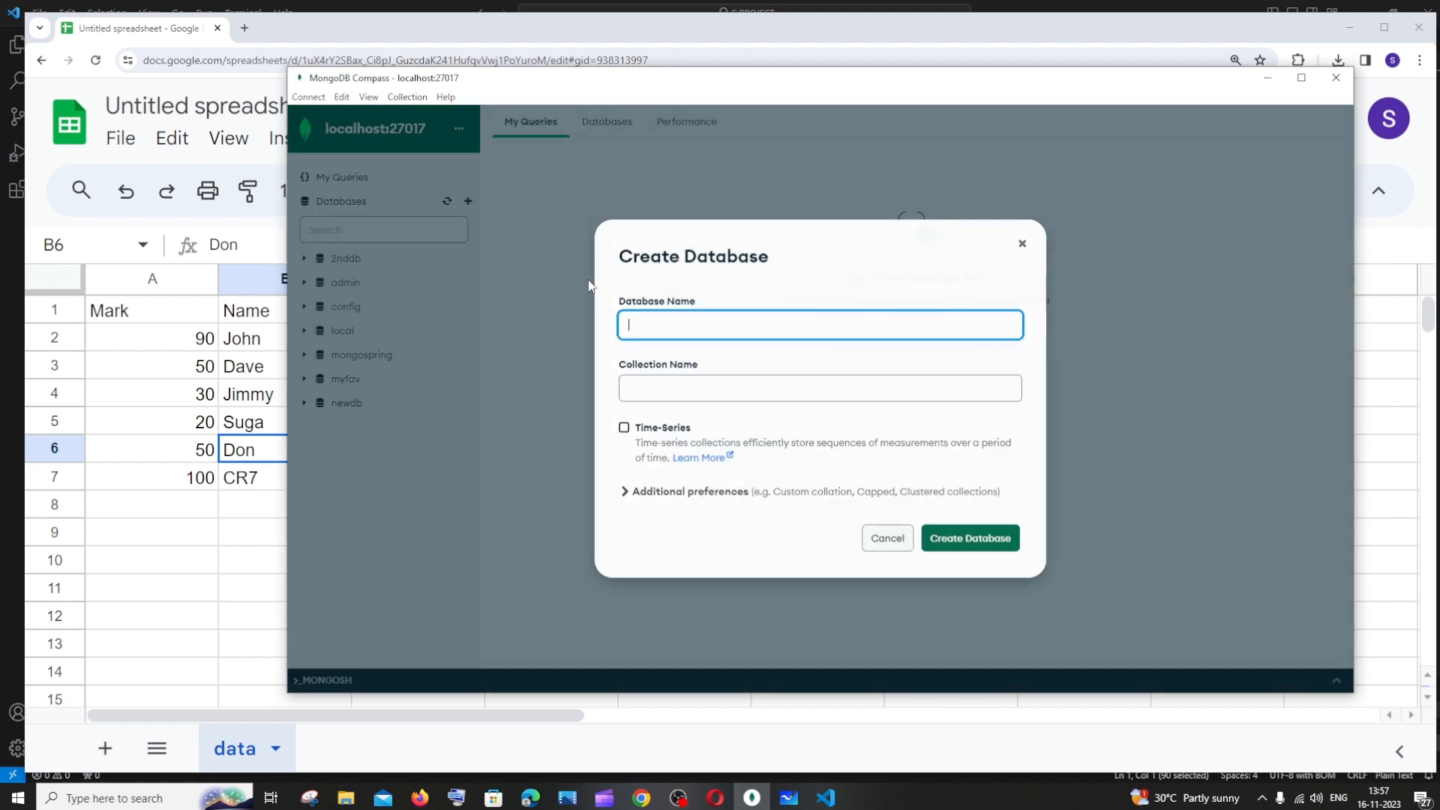
text(latestdb)
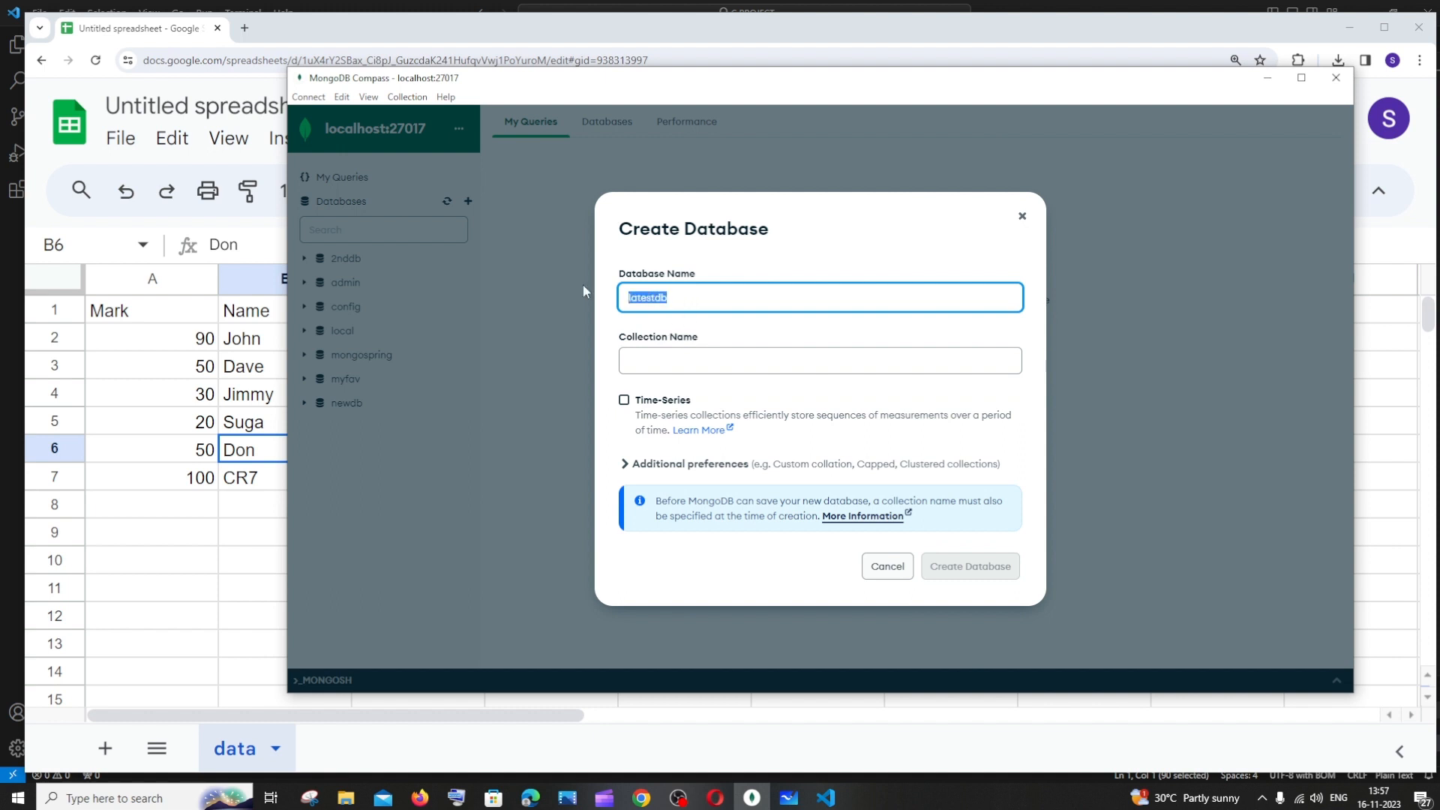
text(latestd)
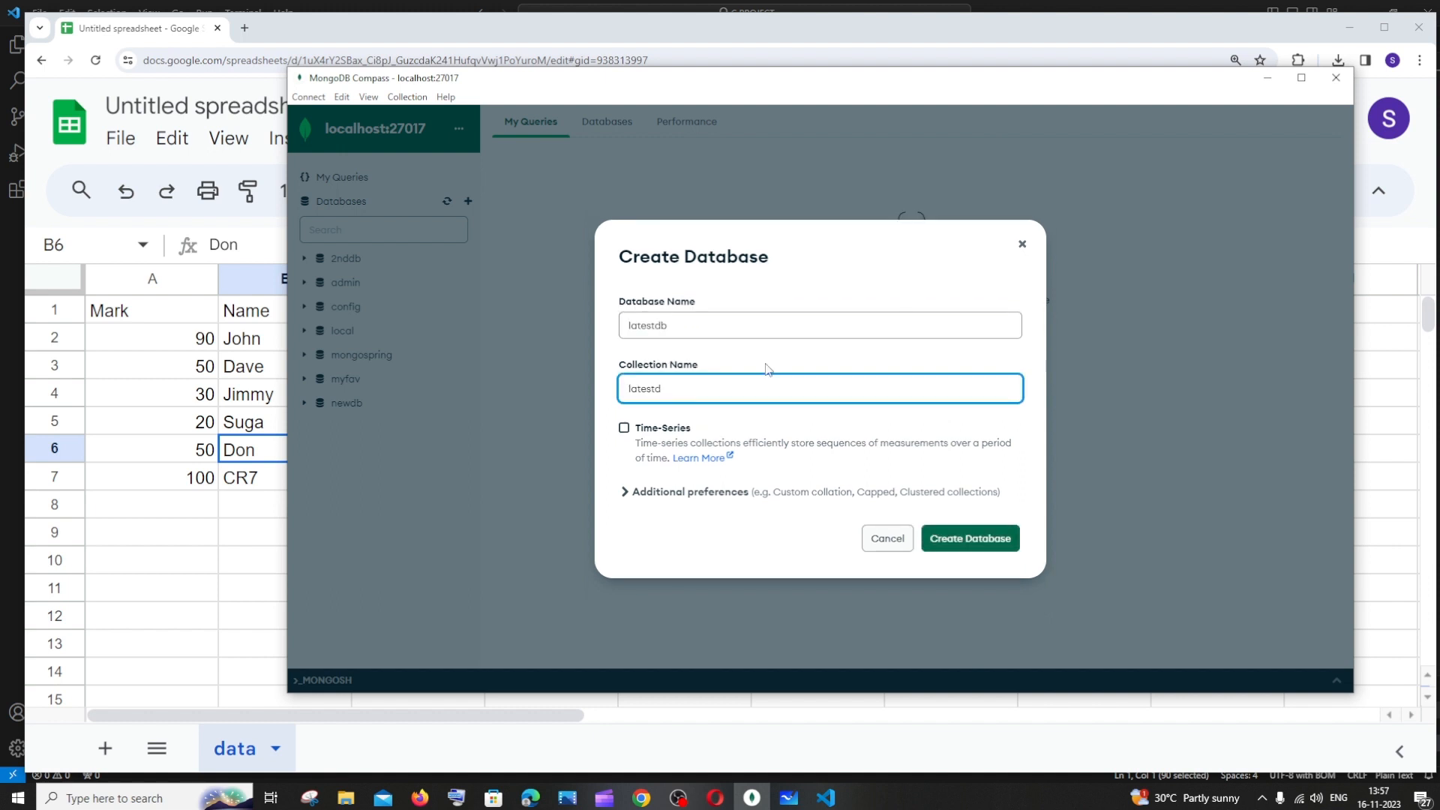
text(col)
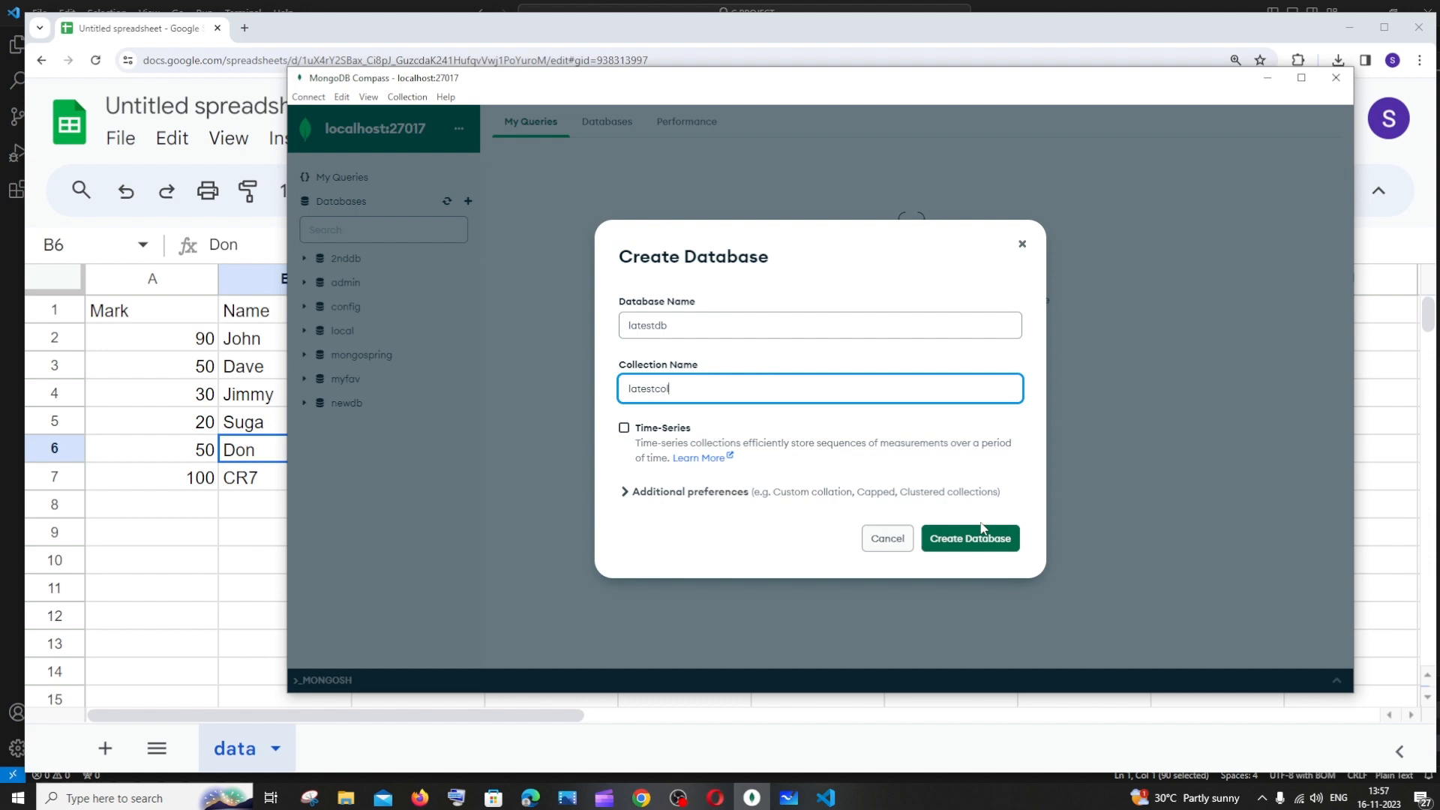
click(969, 538)
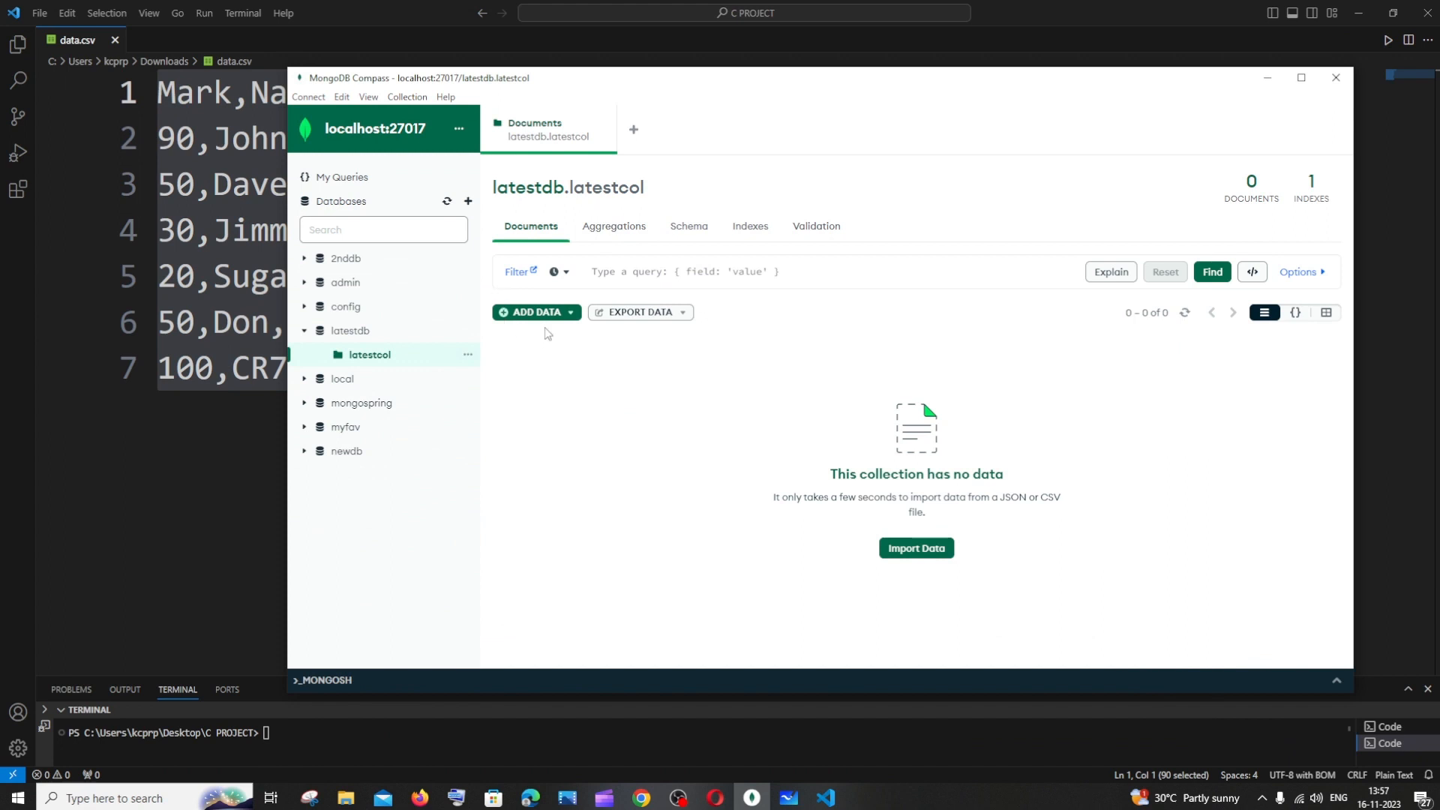
mouse_move(535, 312)
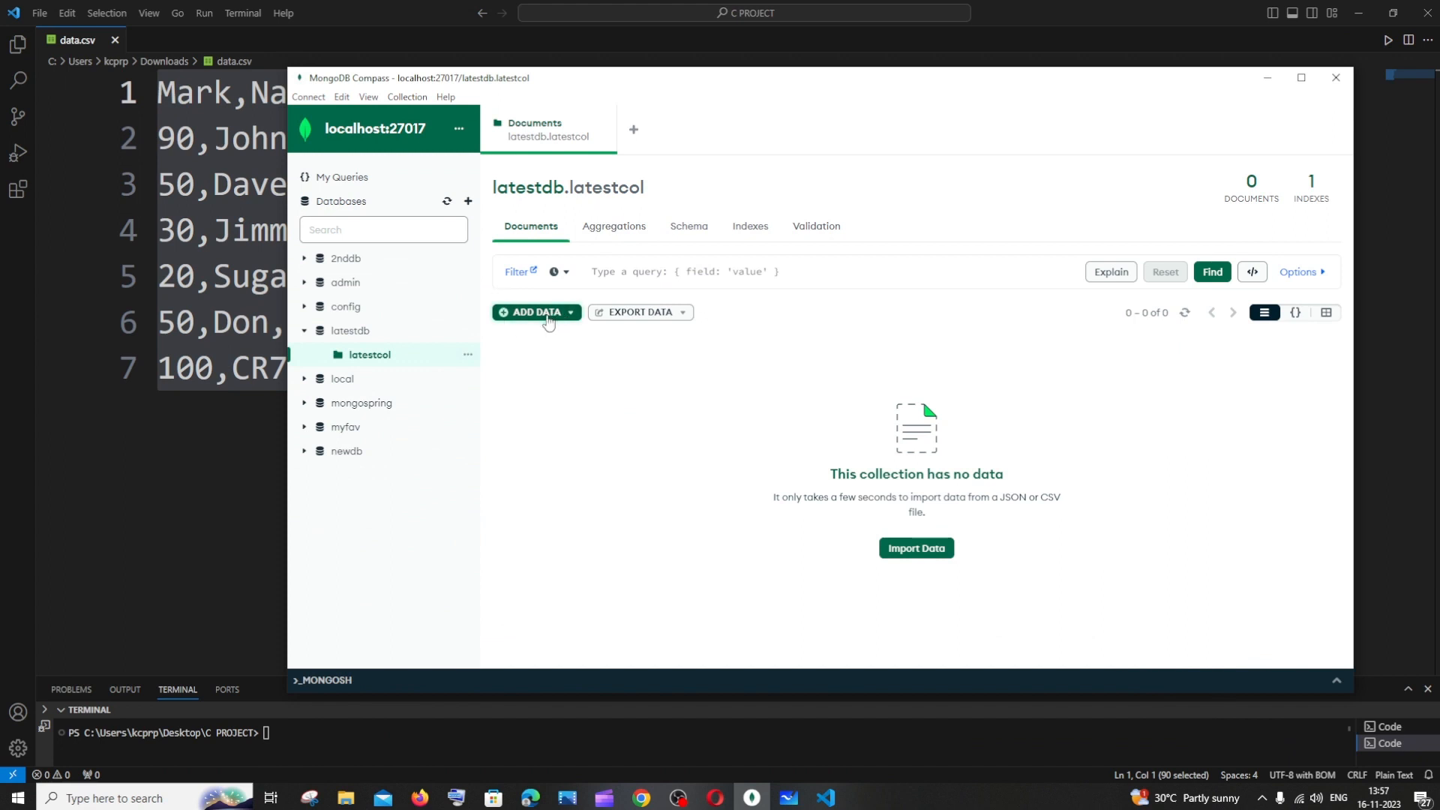
- Choose data.csv from Downloads as the import file for latestdb.latestcol
click(535, 312)
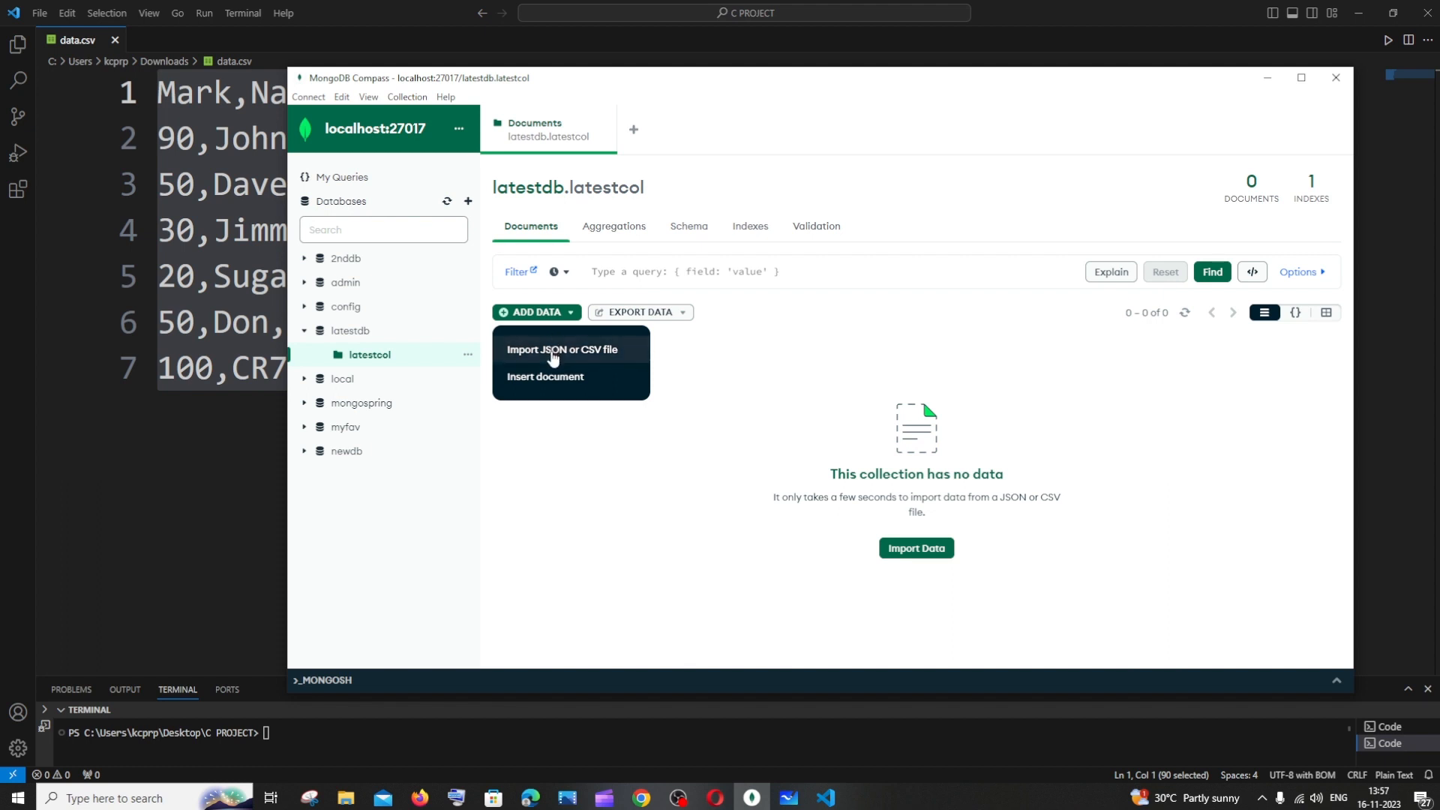
click(564, 353)
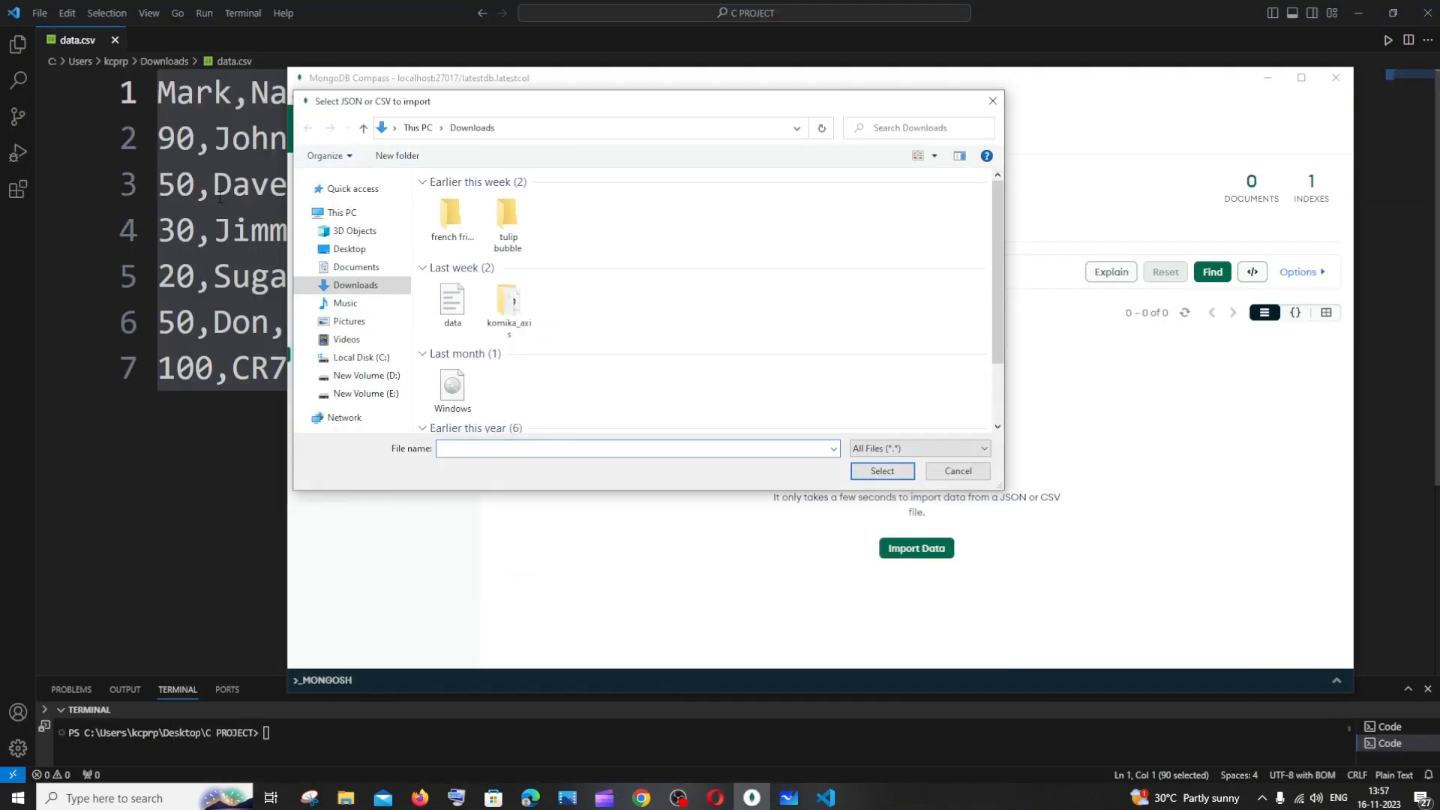
click(450, 300)
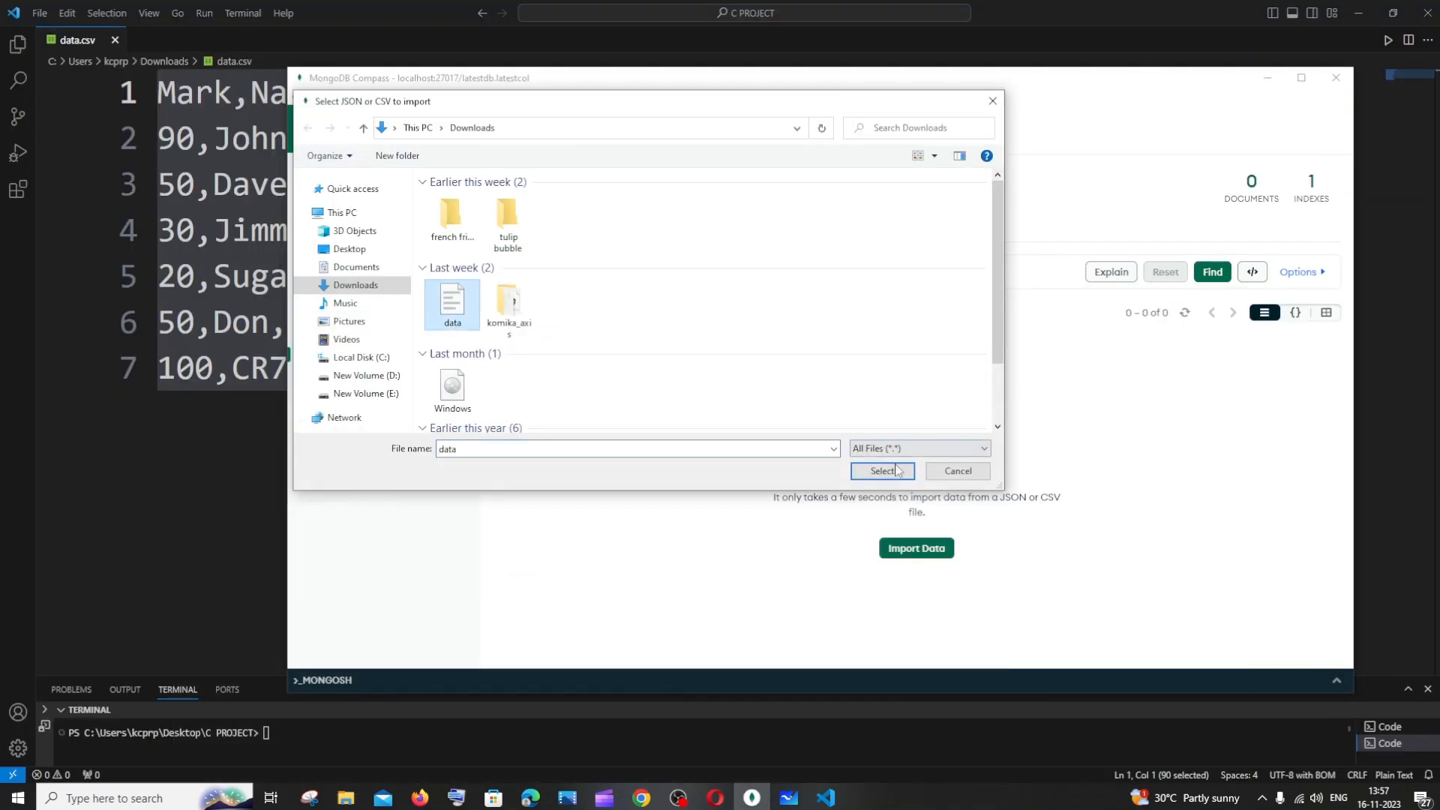
click(879, 470)
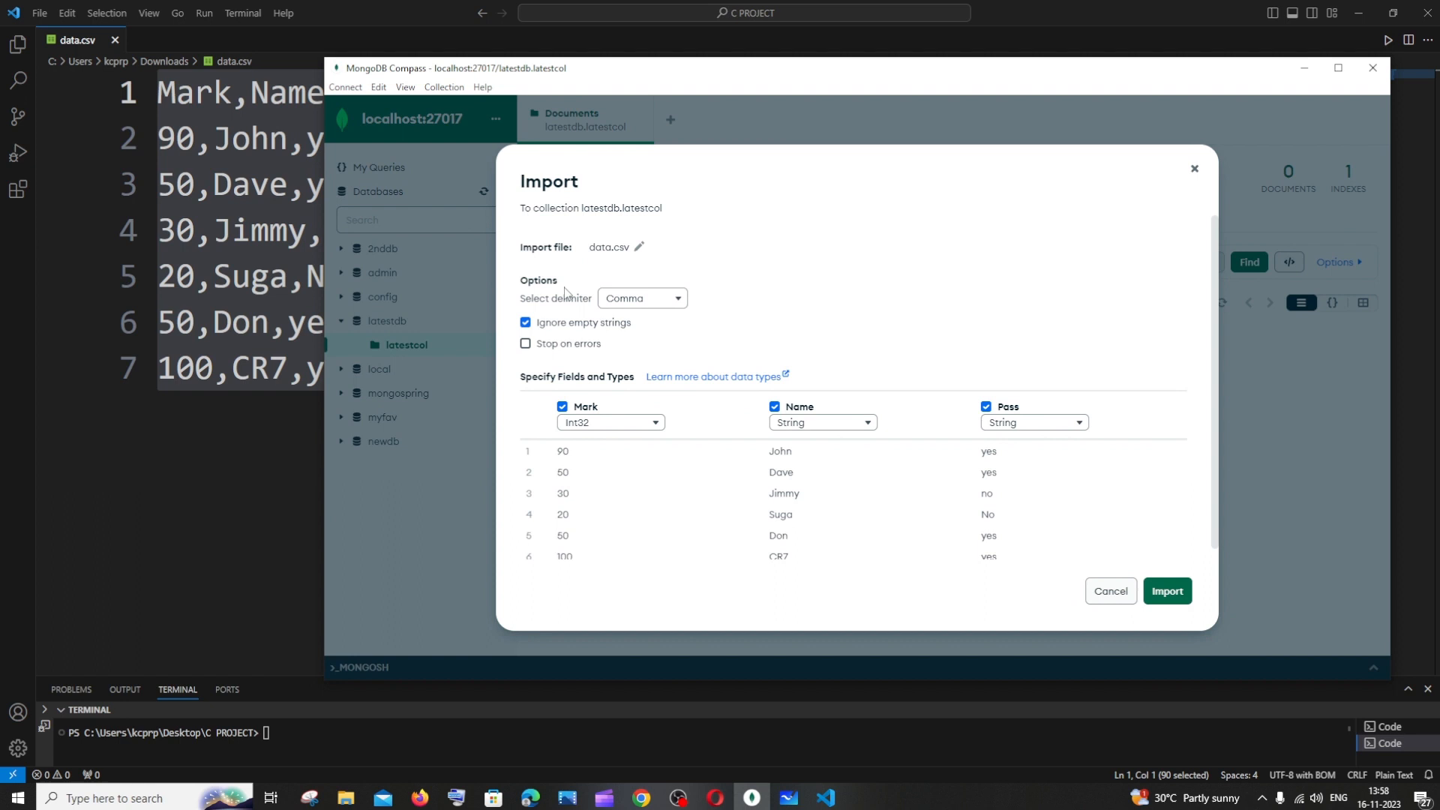
mouse_move(552, 311)
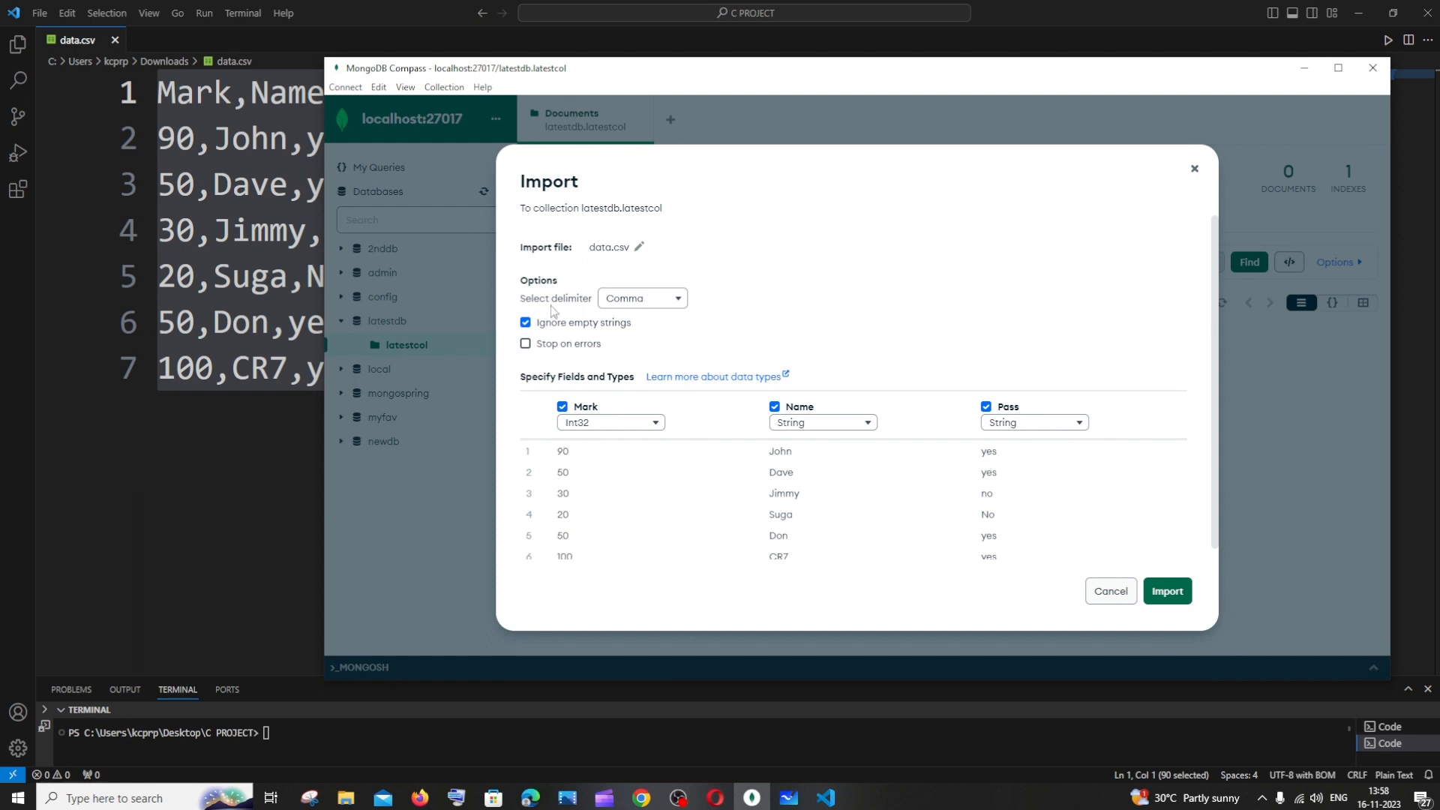
mouse_move(640, 298)
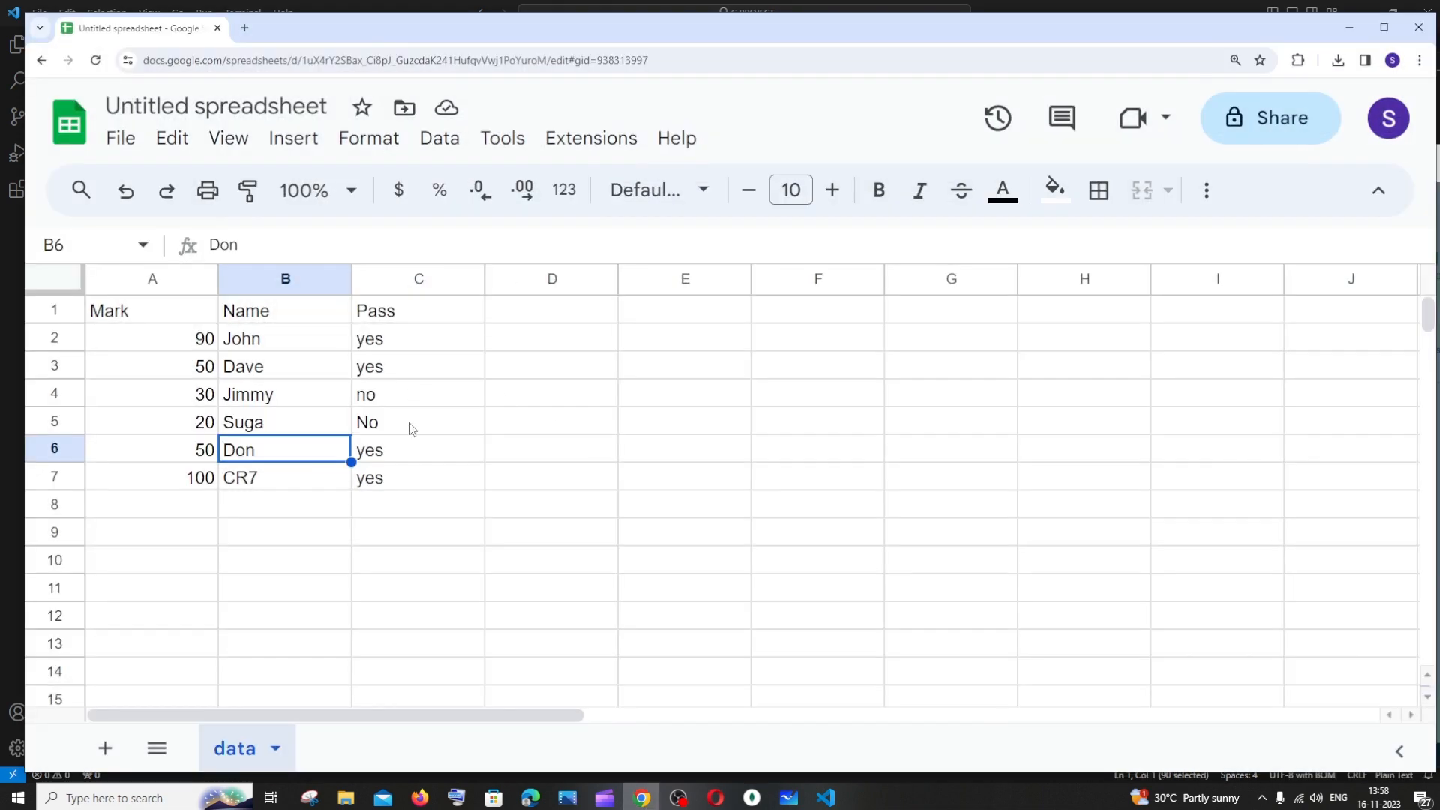
click(151, 310)
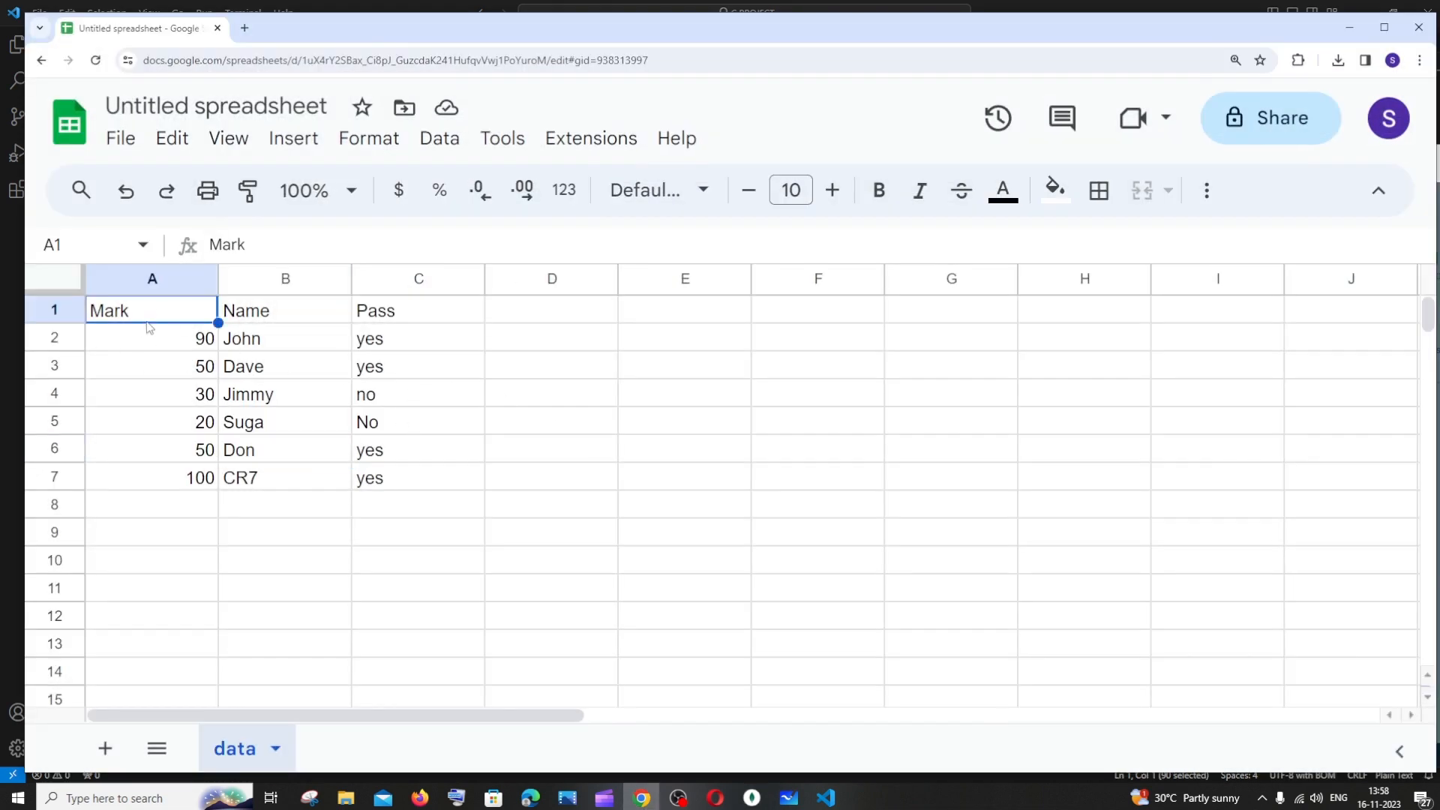
click(285, 310)
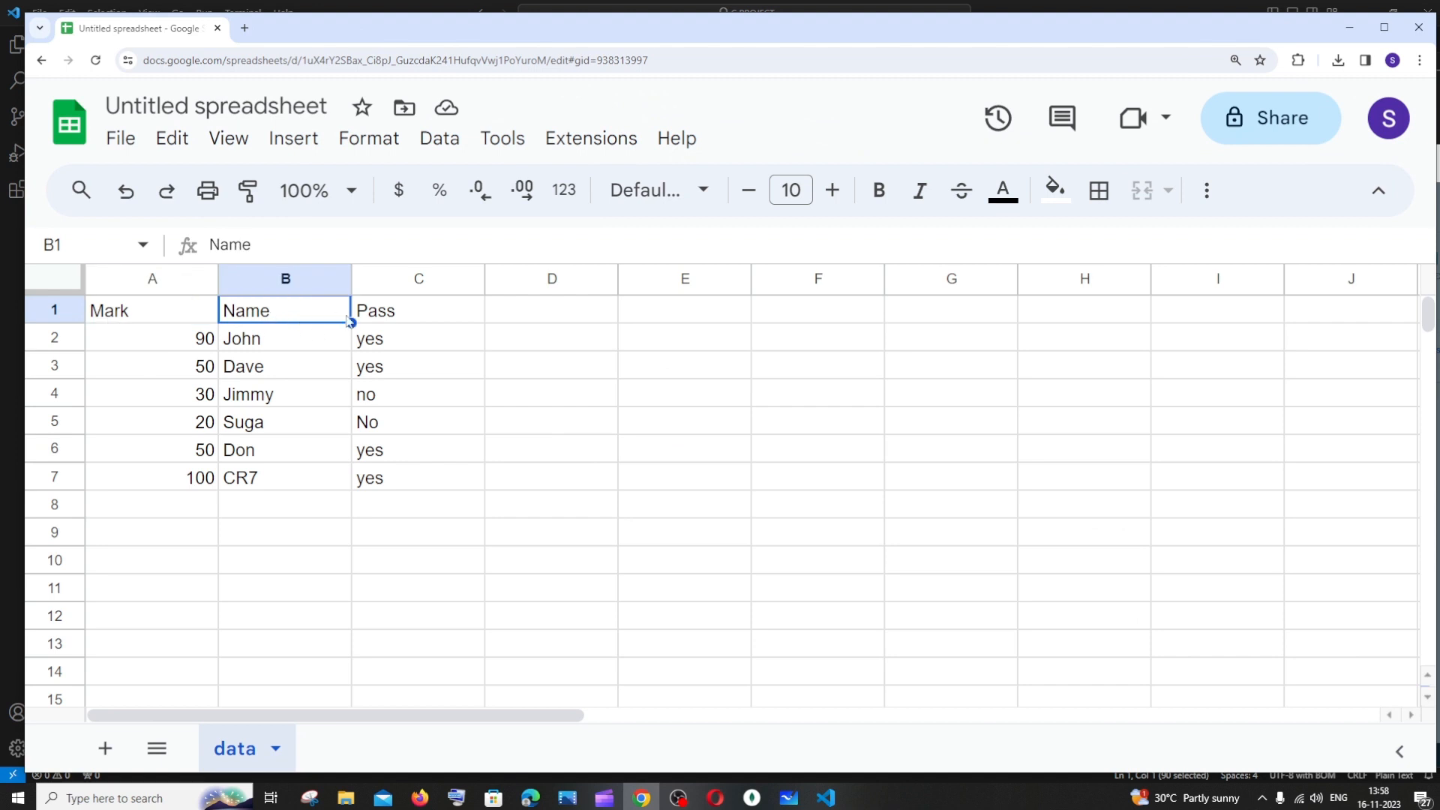
click(418, 310)
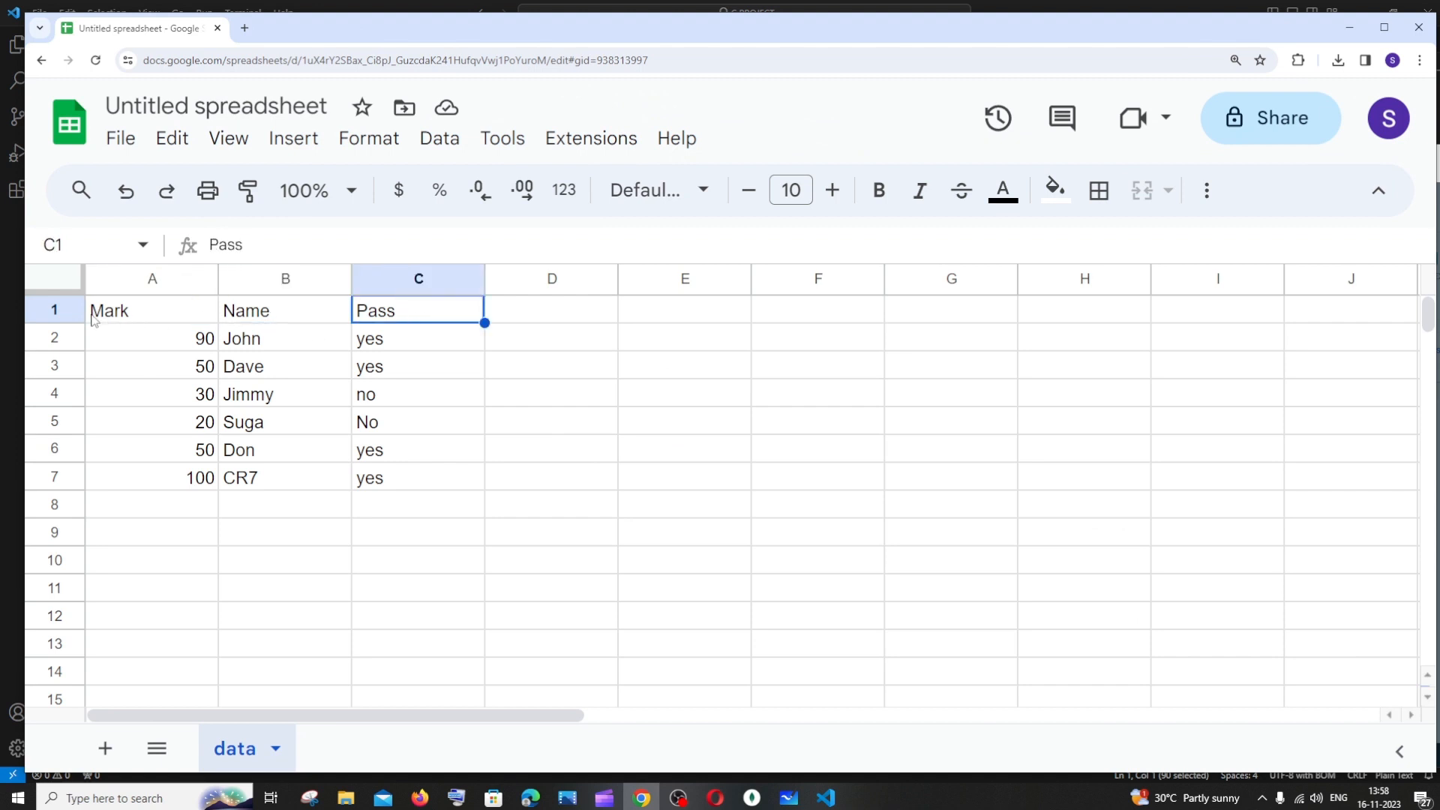
mouse_move(393, 321)
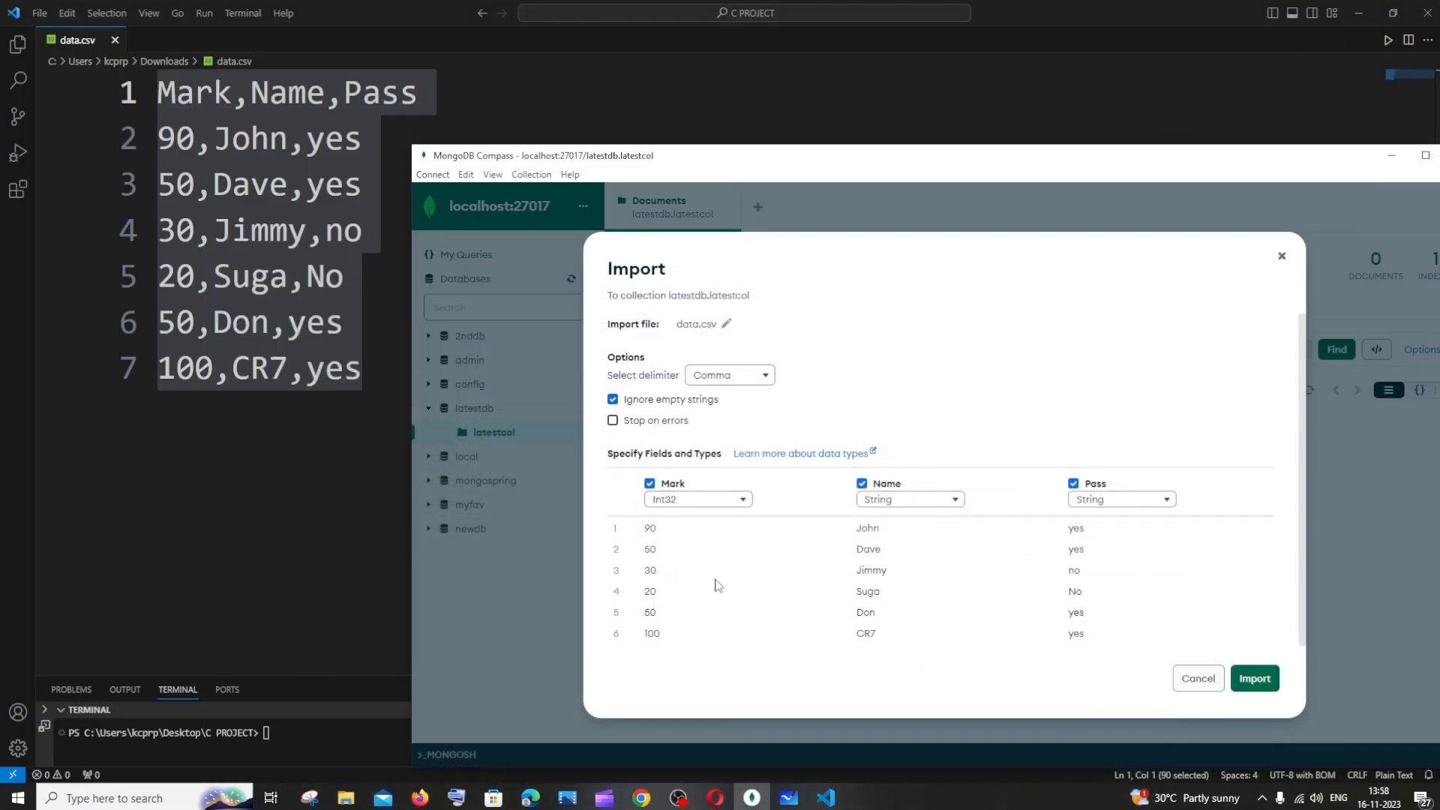
mouse_move(711, 504)
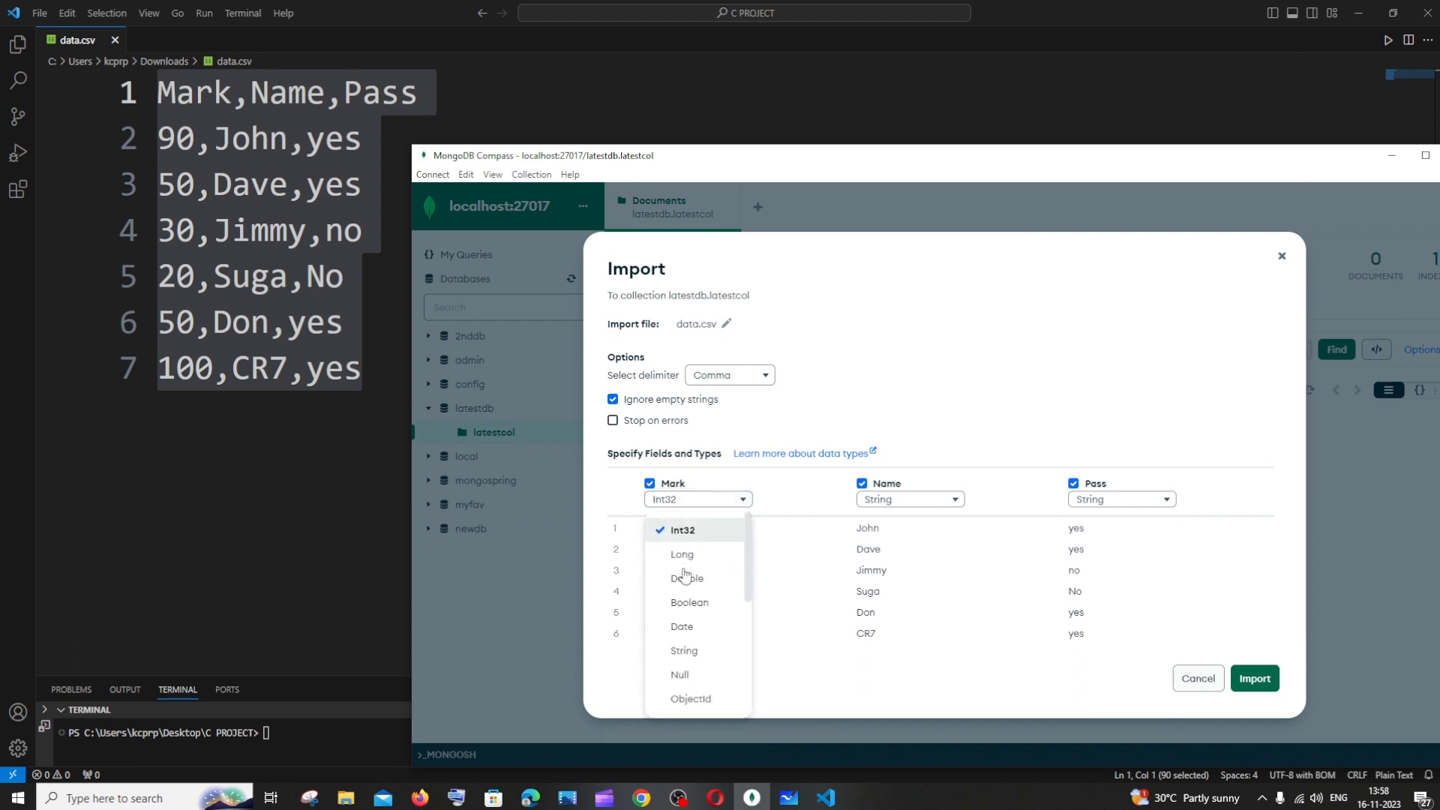
mouse_move(770, 503)
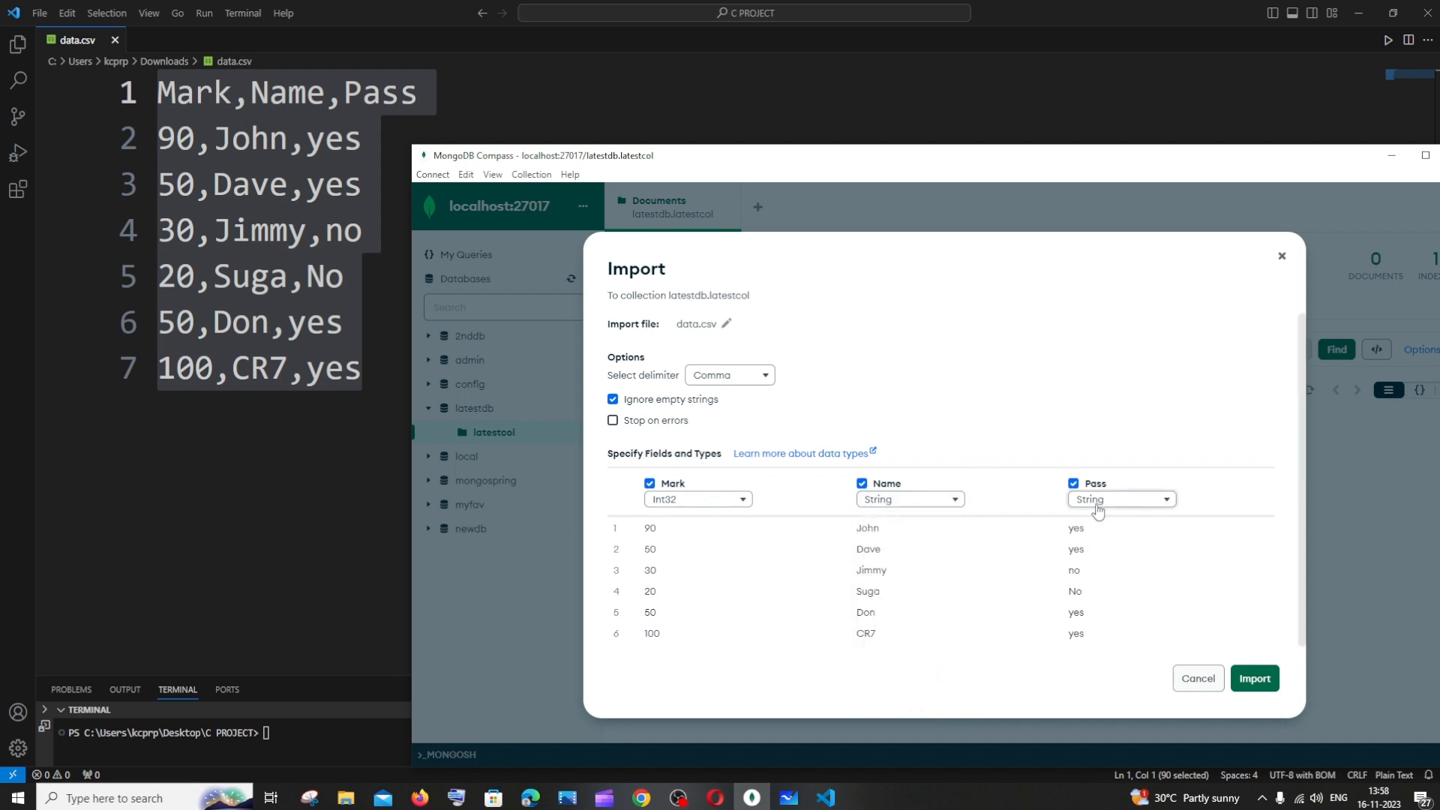
mouse_move(639, 494)
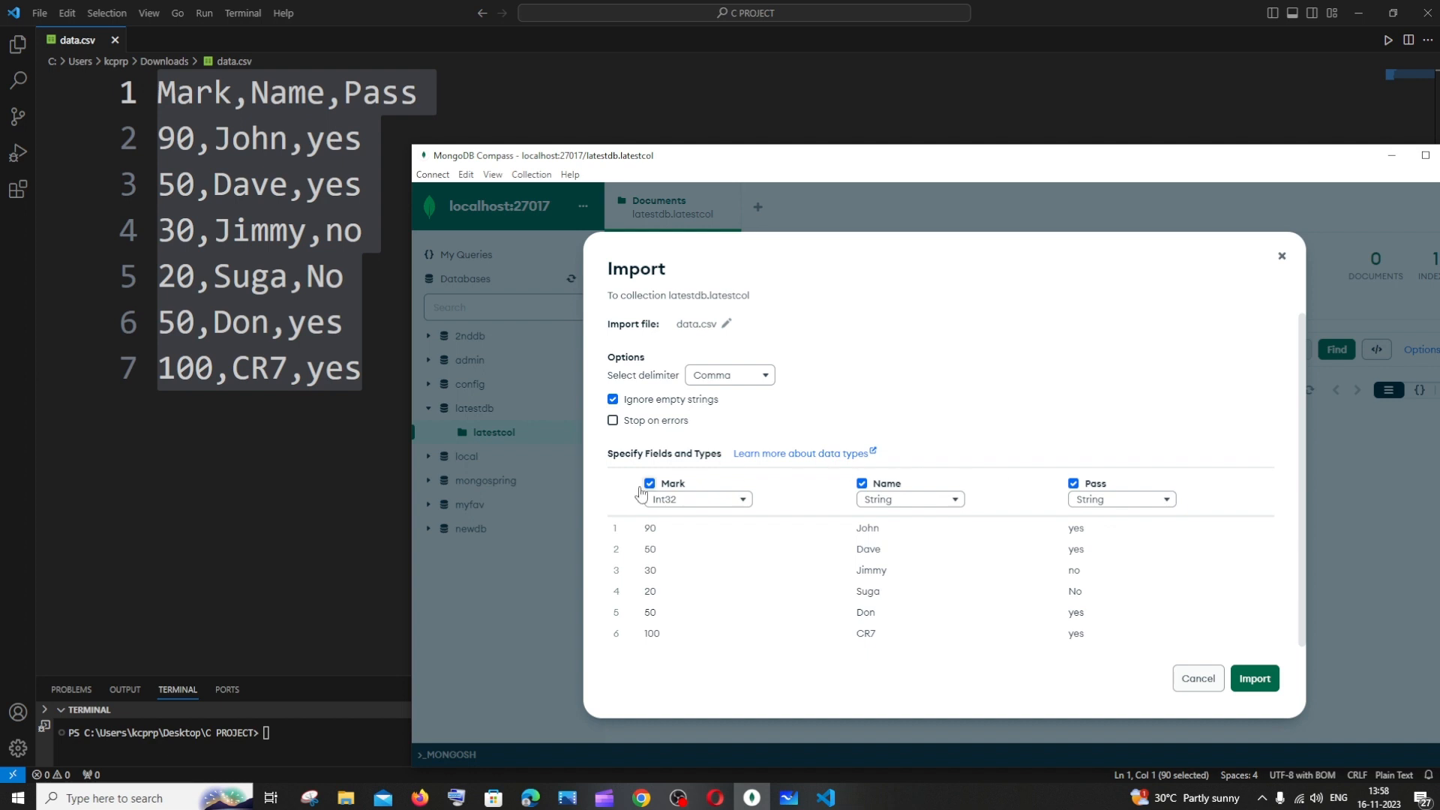
- Keep the Mark field included and import data.csv into latestdb.latestcol
click(650, 483)
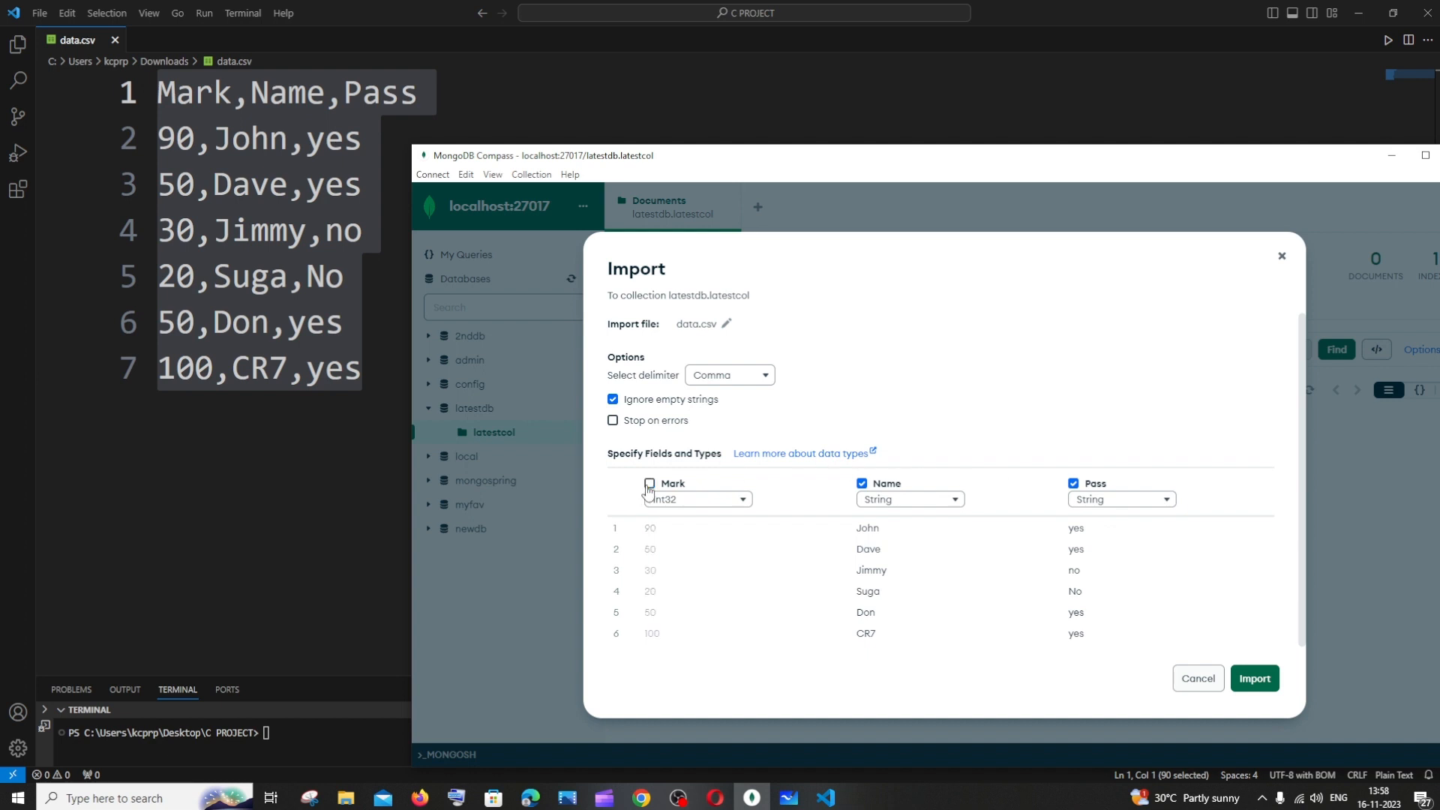
click(650, 484)
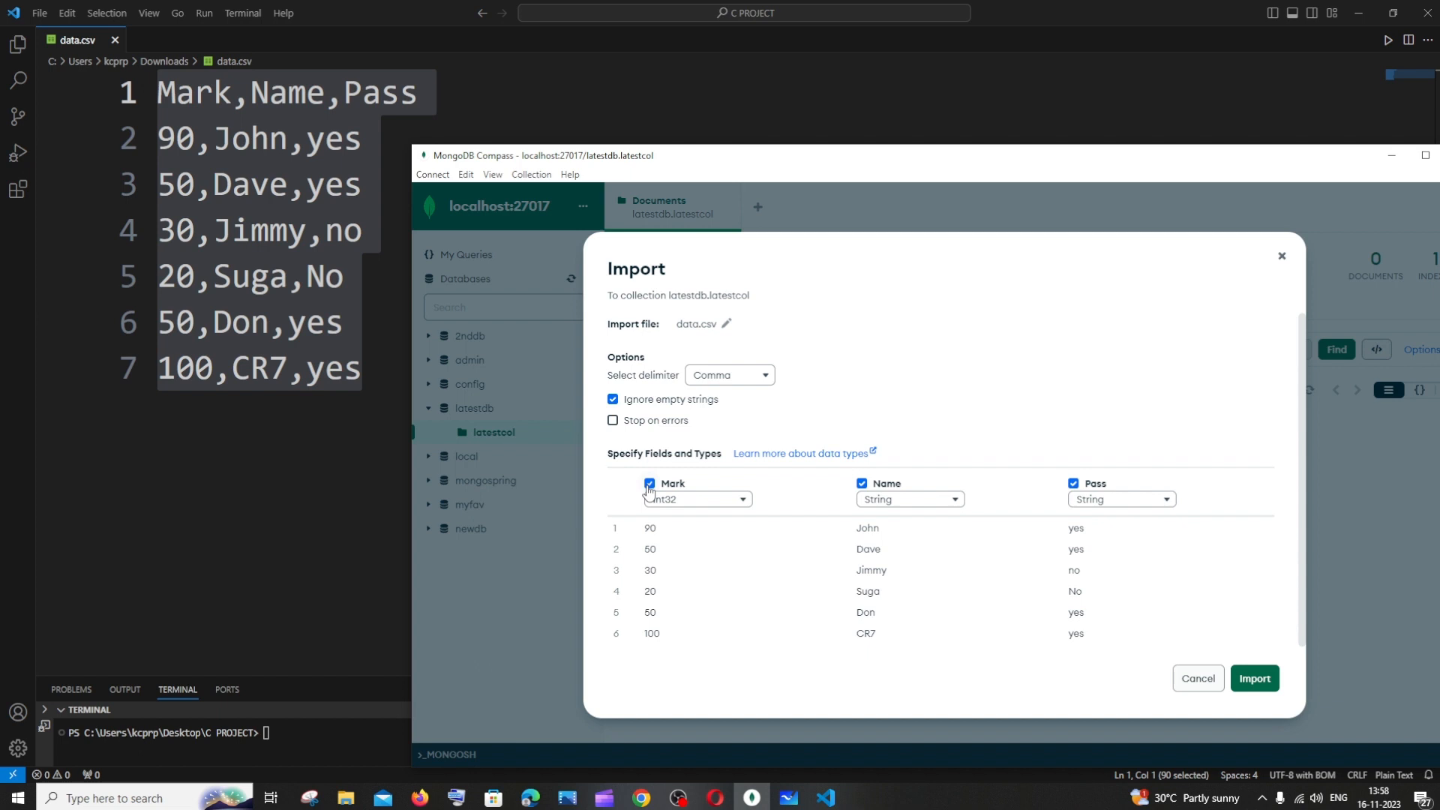
mouse_move(970, 418)
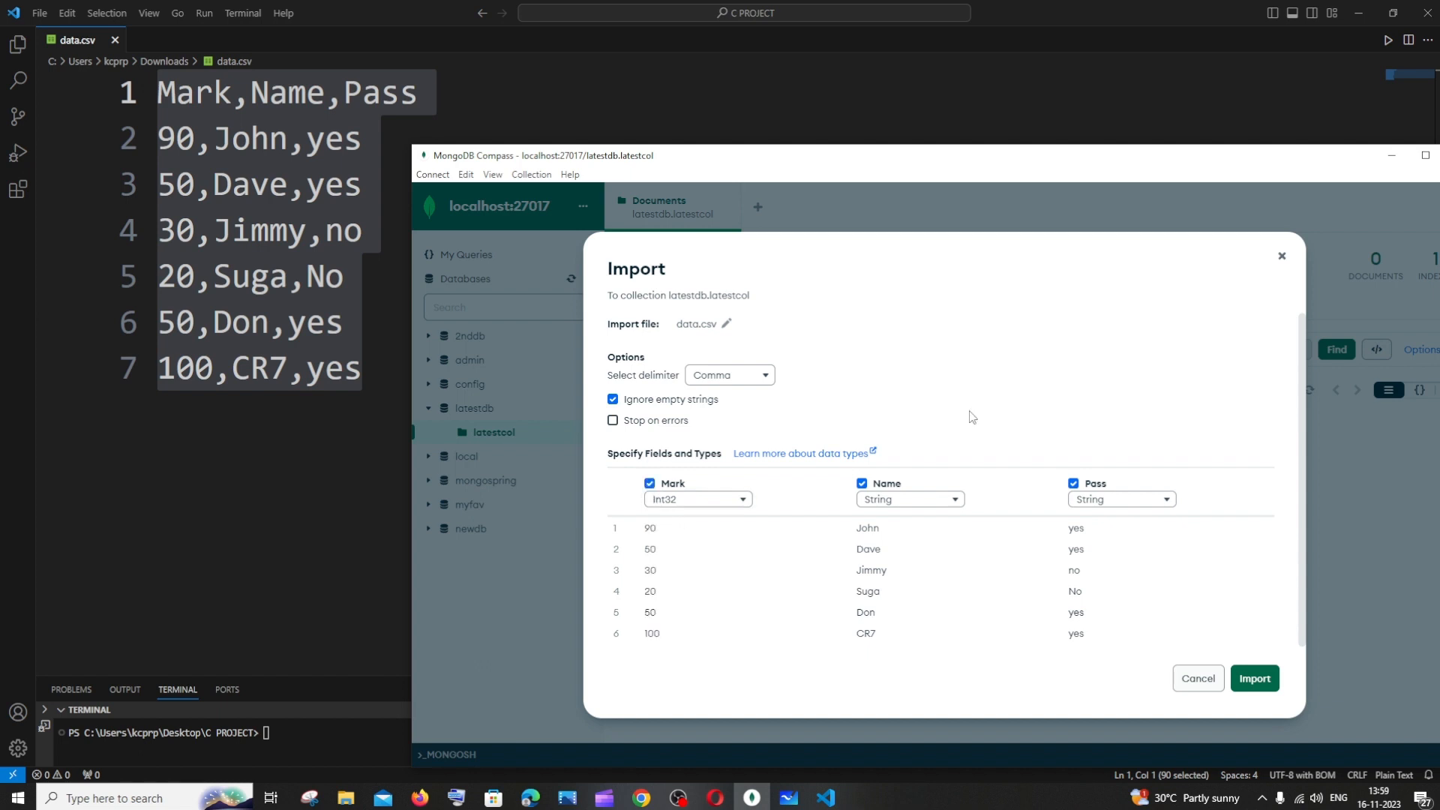
mouse_move(984, 497)
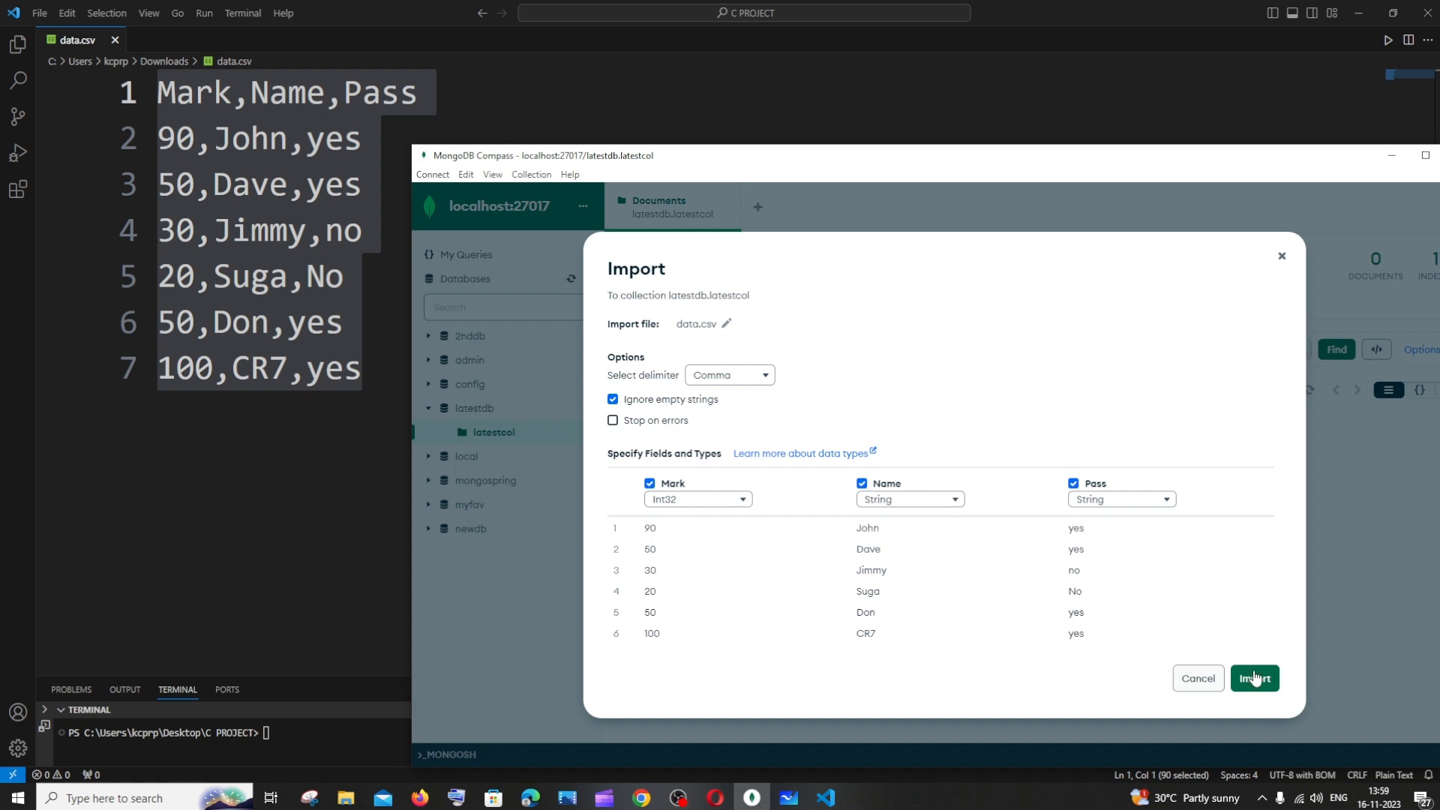
click(1254, 678)
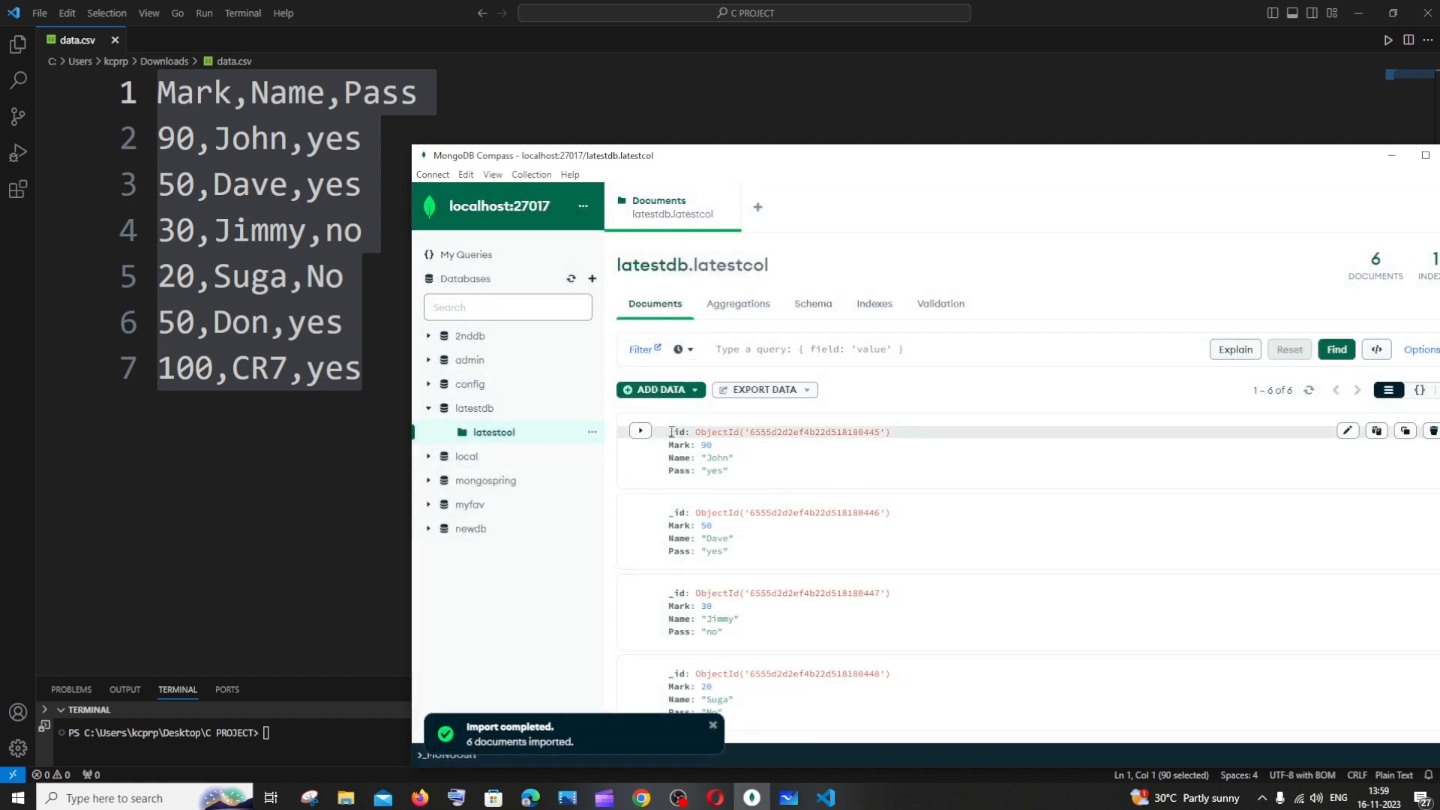
- Review the six imported documents, then expand newdb in the sidebar
double_click(679, 445)
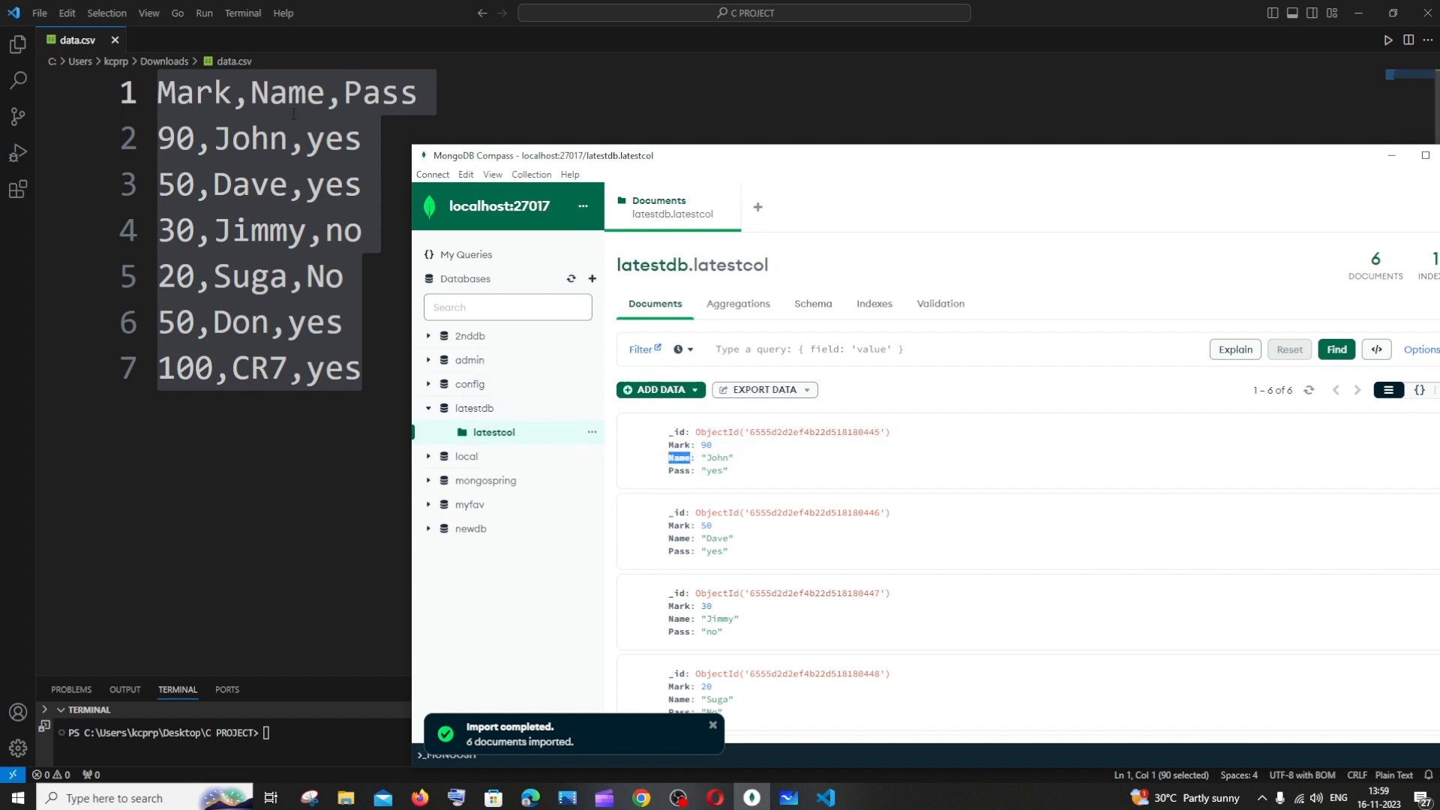
scroll(down, 3)
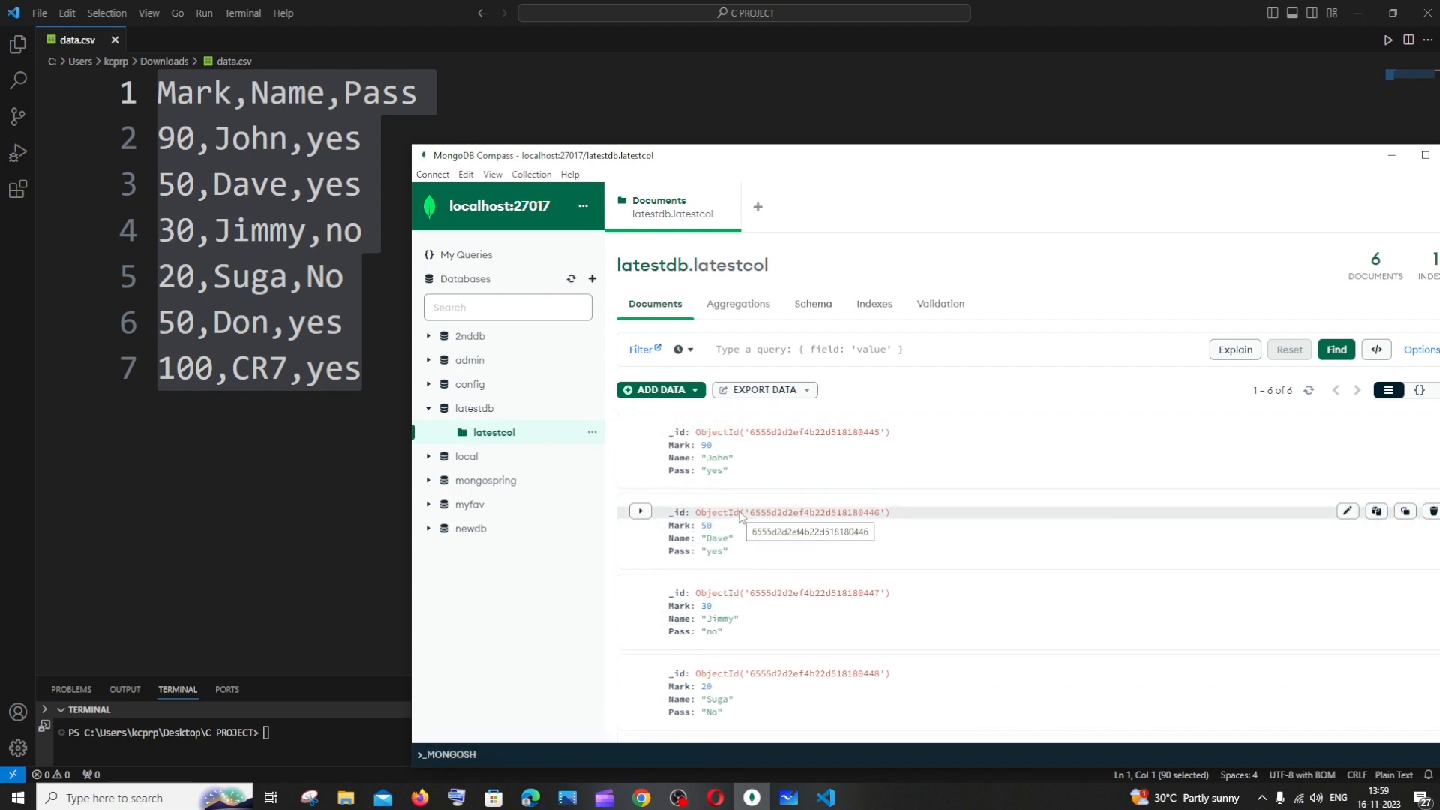
click(469, 528)
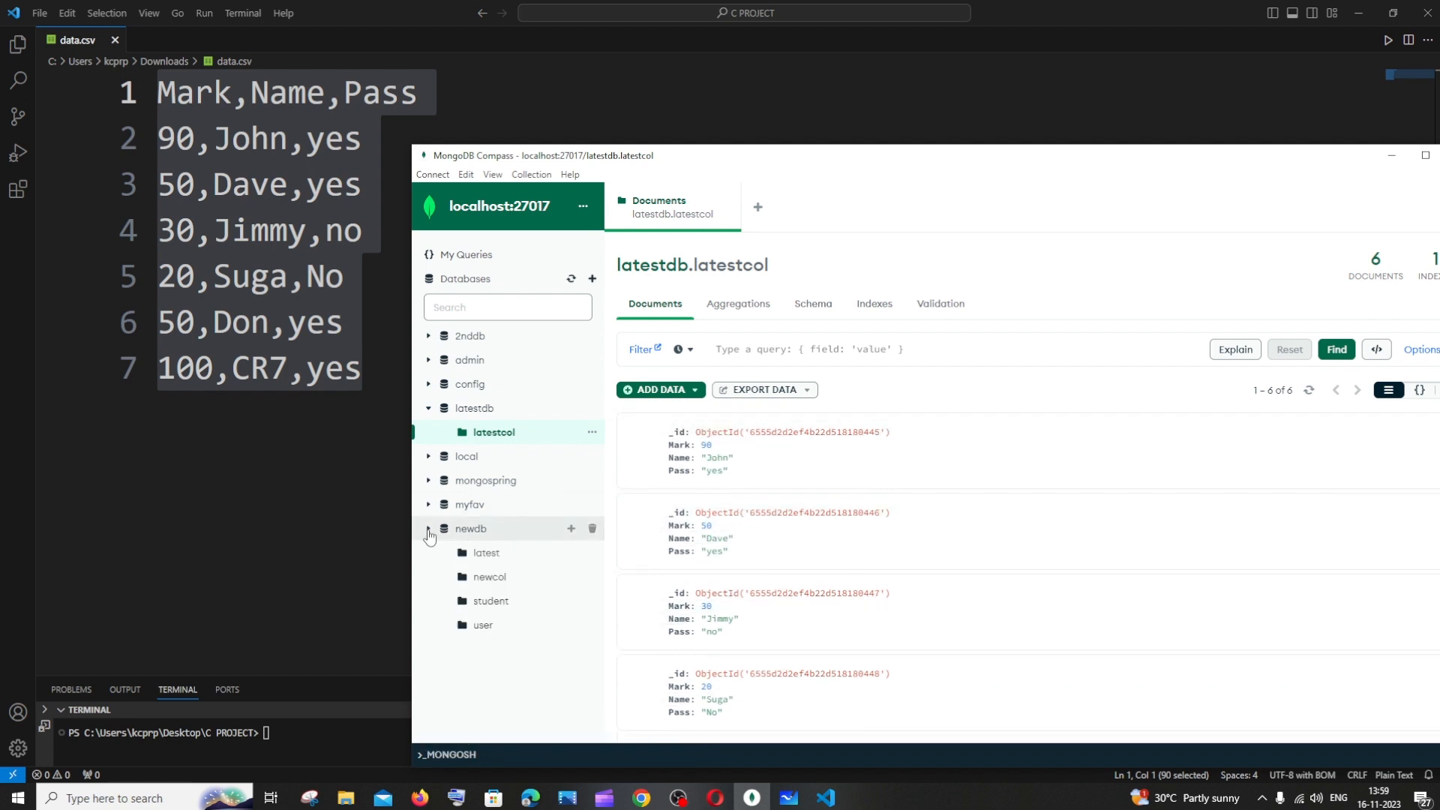
- Import data.csv into newdb.student, bringing it to seven documents
click(482, 625)
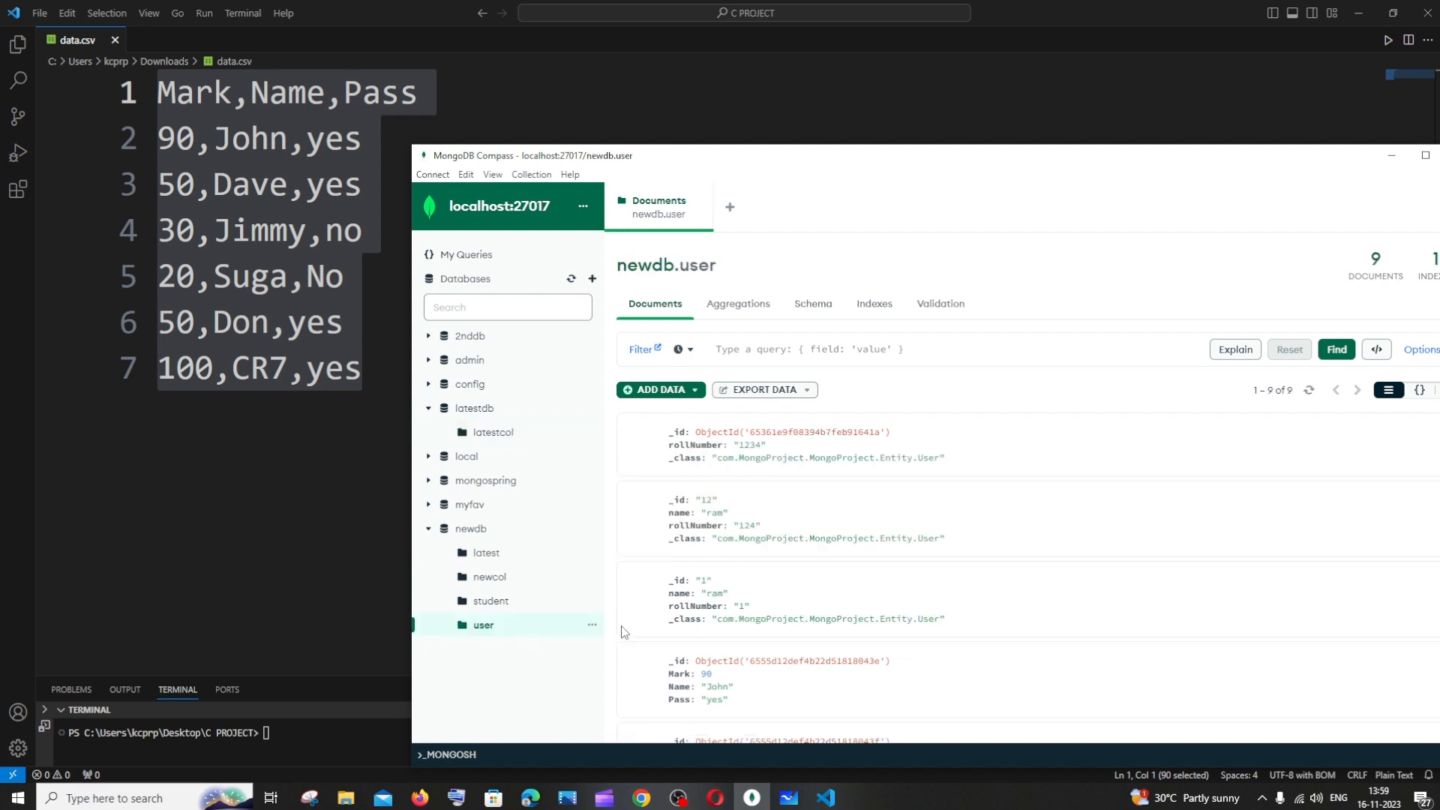
click(490, 601)
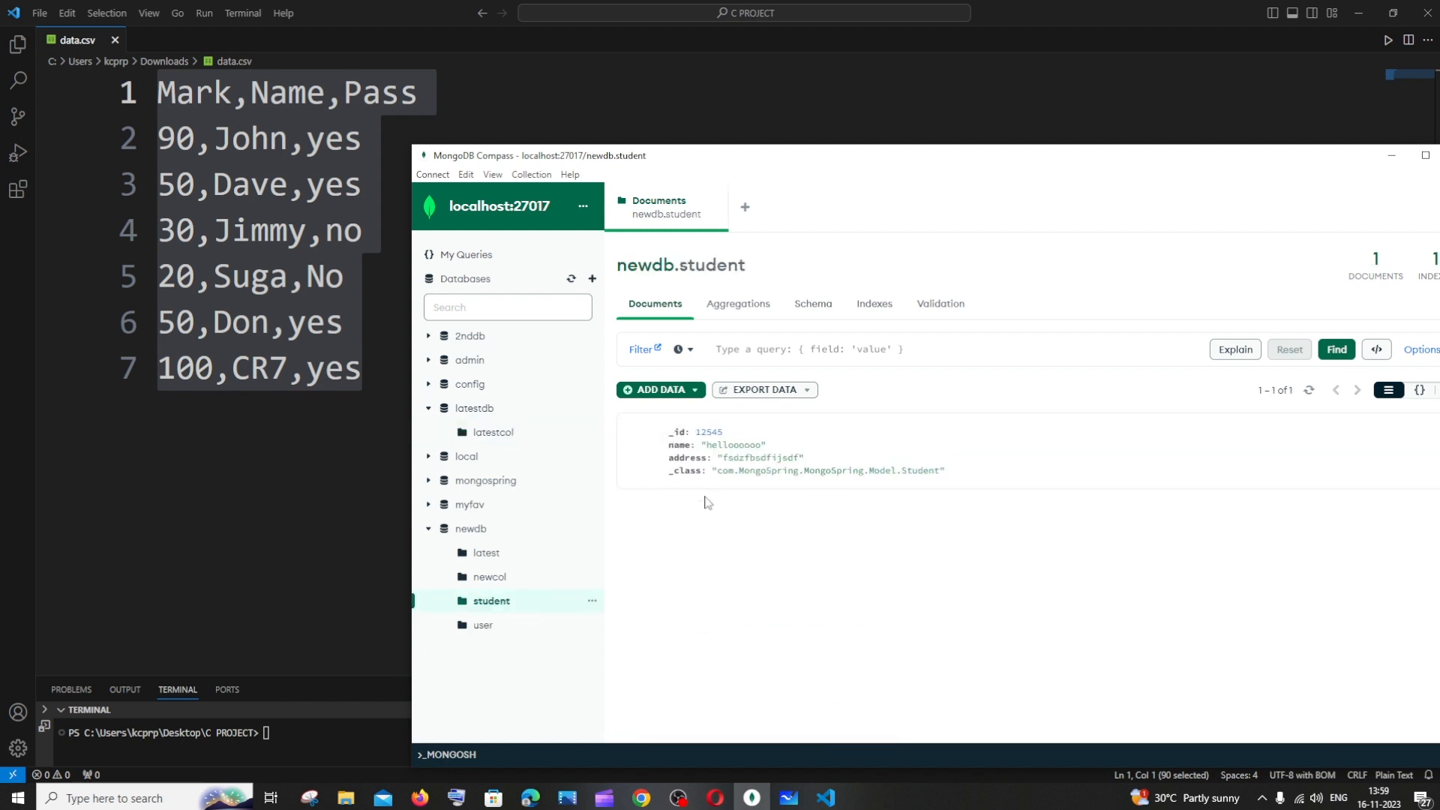
click(660, 389)
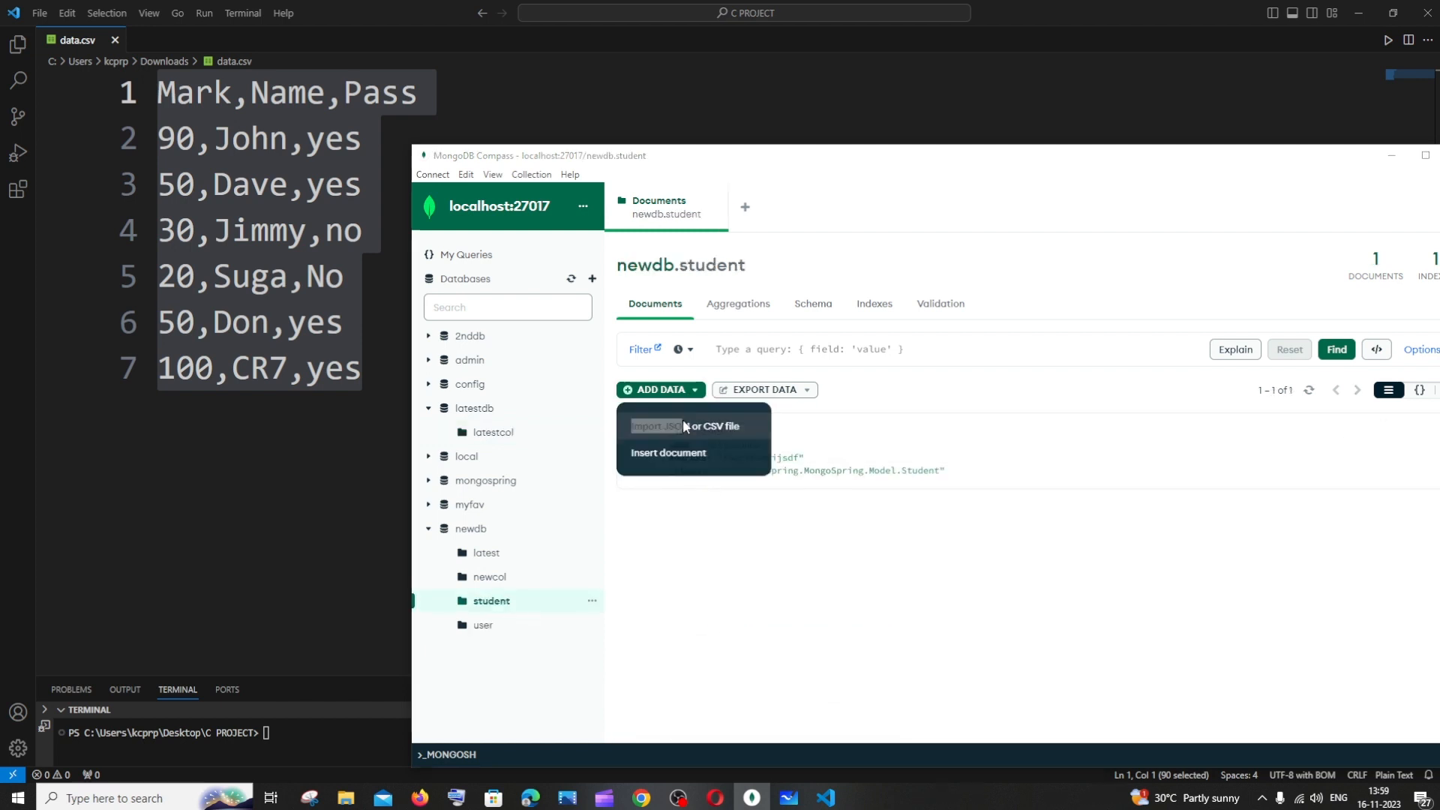
click(670, 426)
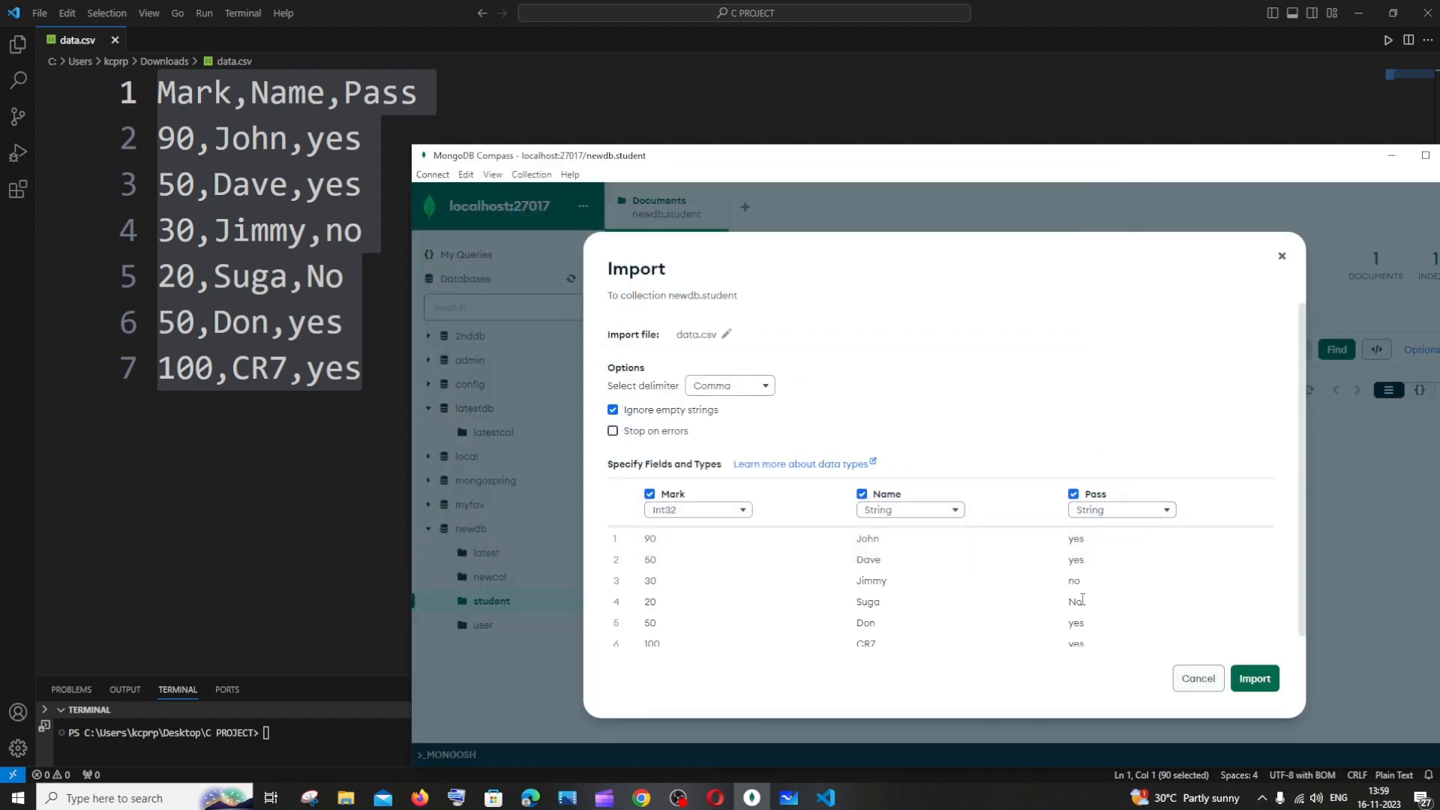
click(1253, 678)
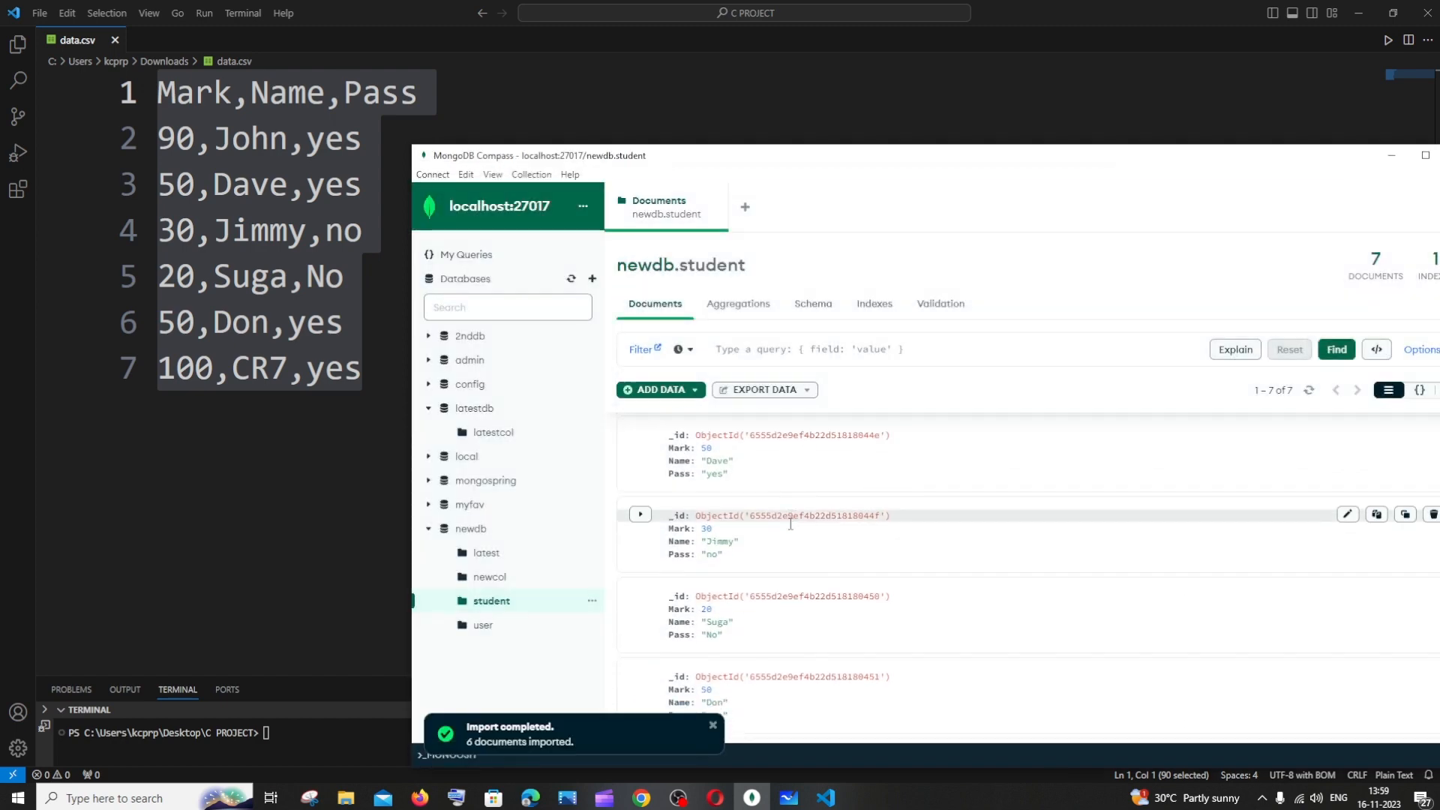
scroll(up, 3)
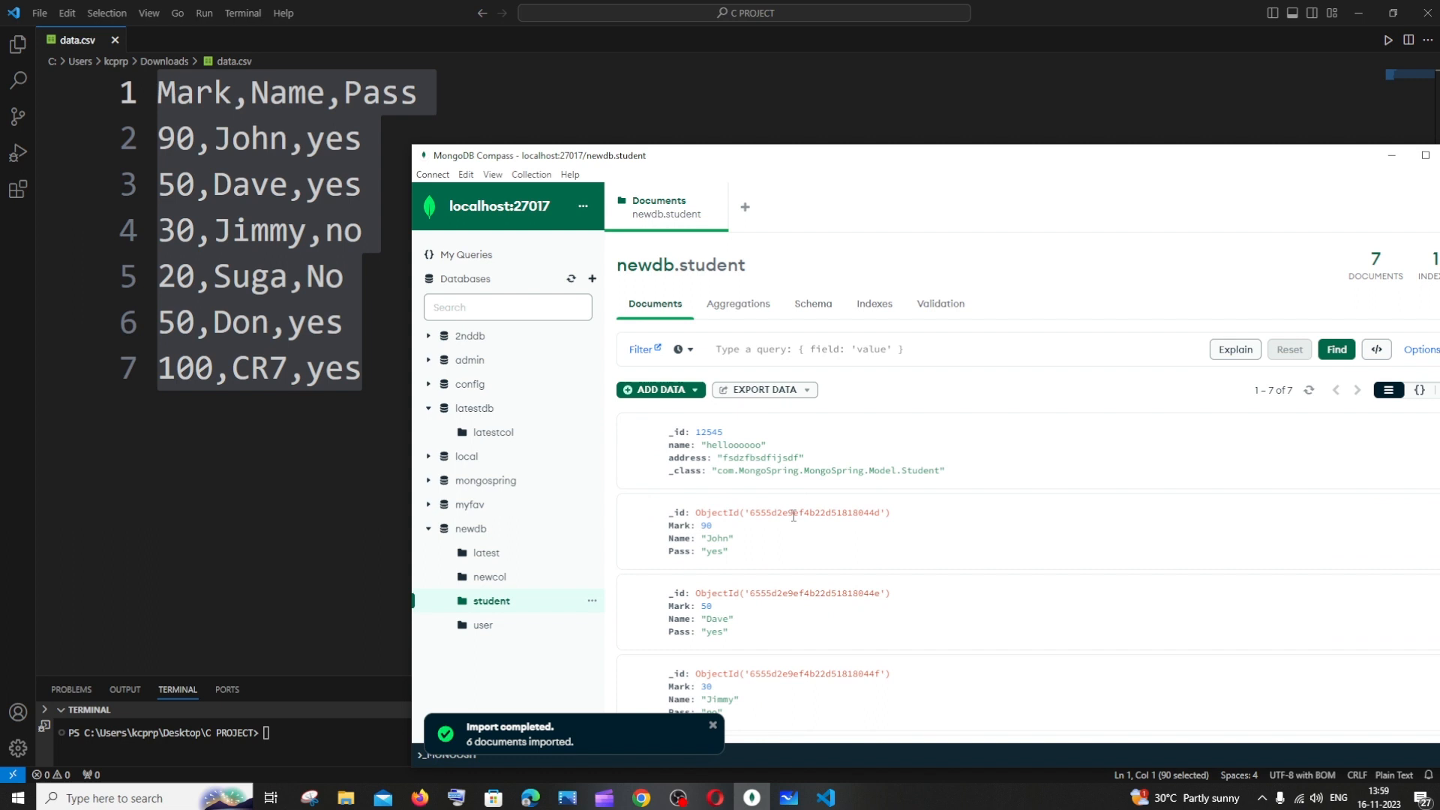
scroll(down, 3)
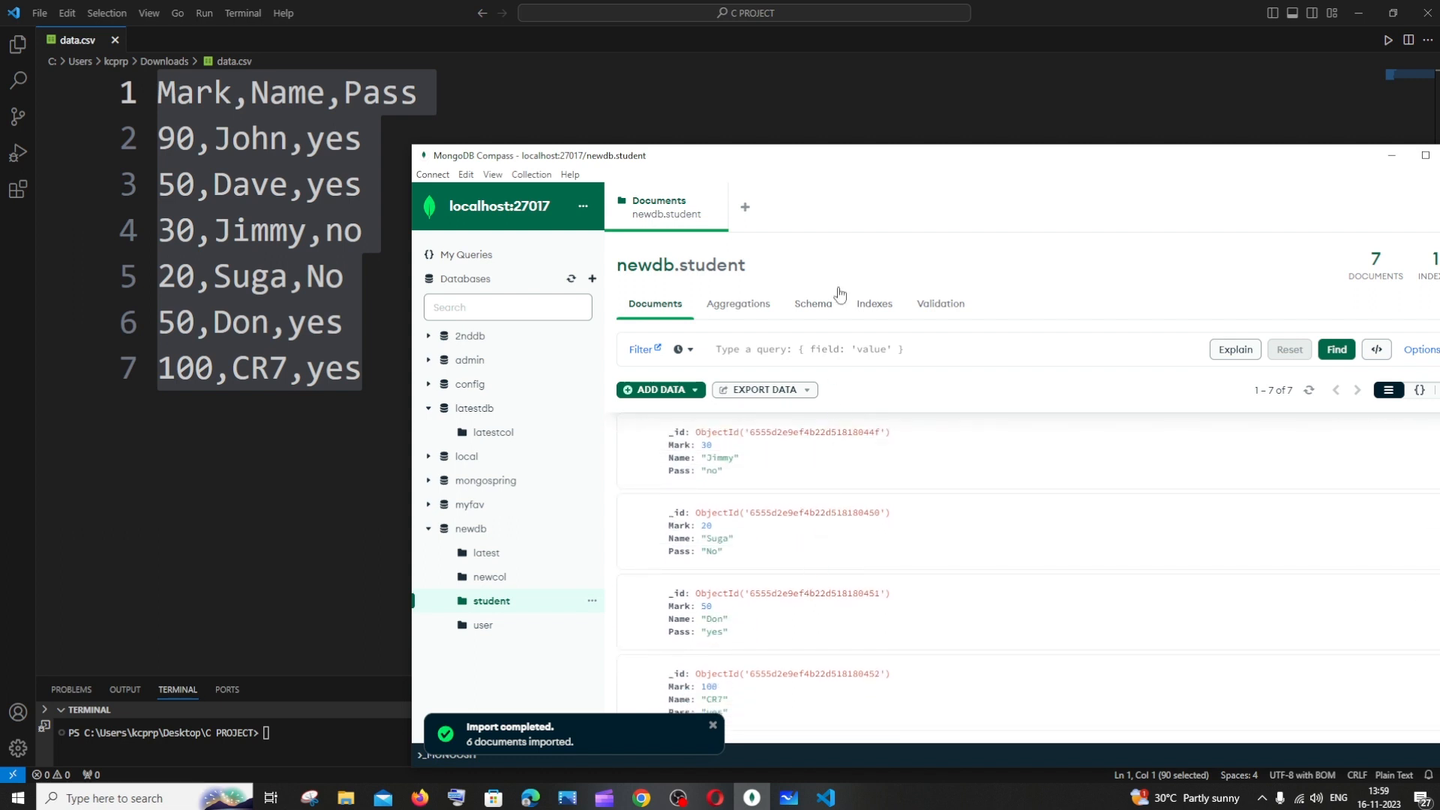
mouse_move(850, 162)
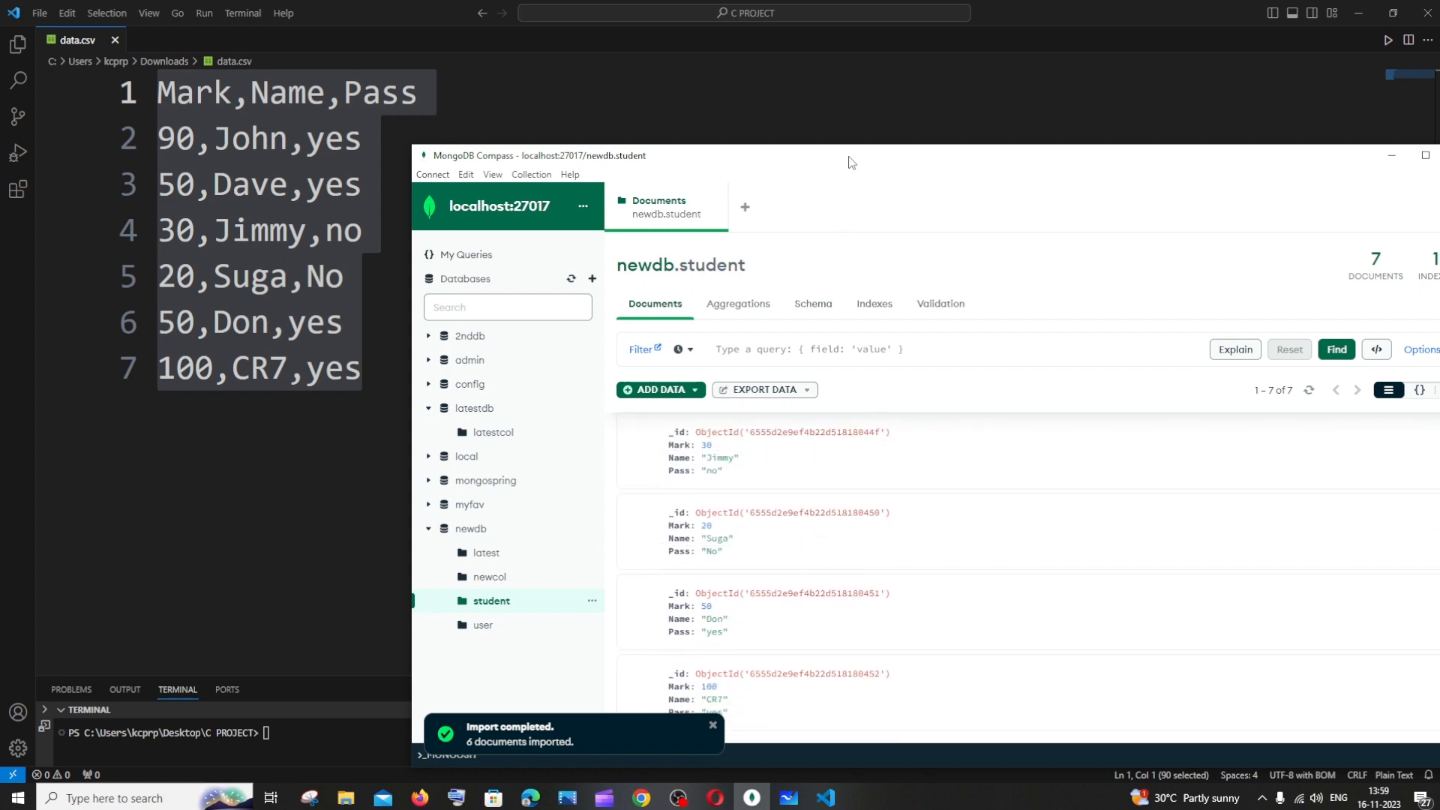